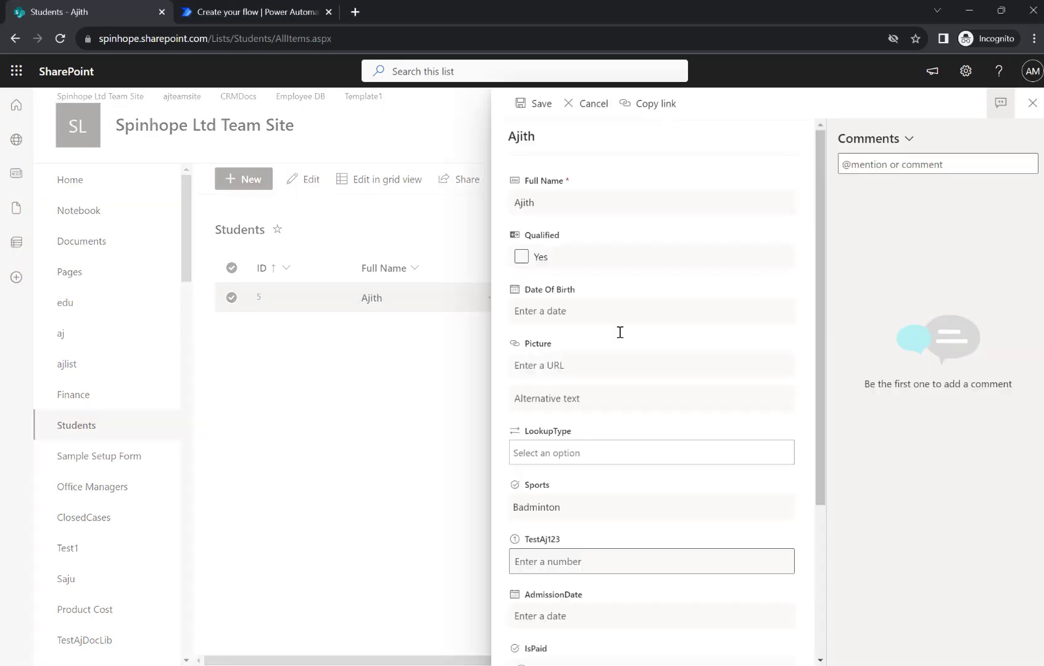
pyautogui.moveTo(584, 496)
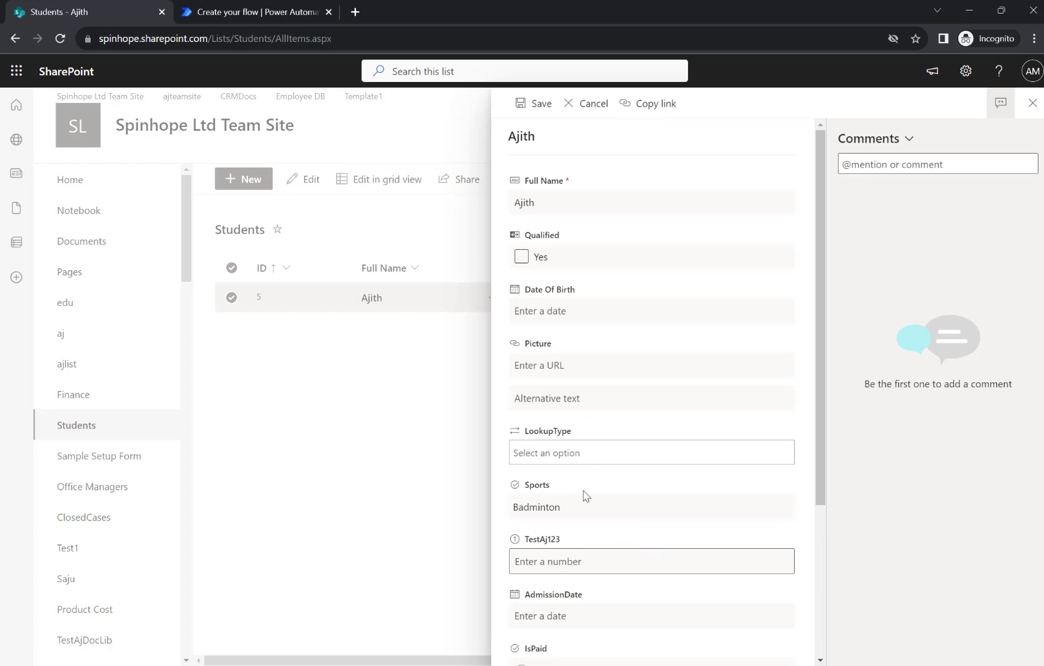
# Step: View item 5's Sports choices (Cricket, Rugby), then cancel the edit form, keeping Badminton
pyautogui.click(599, 507)
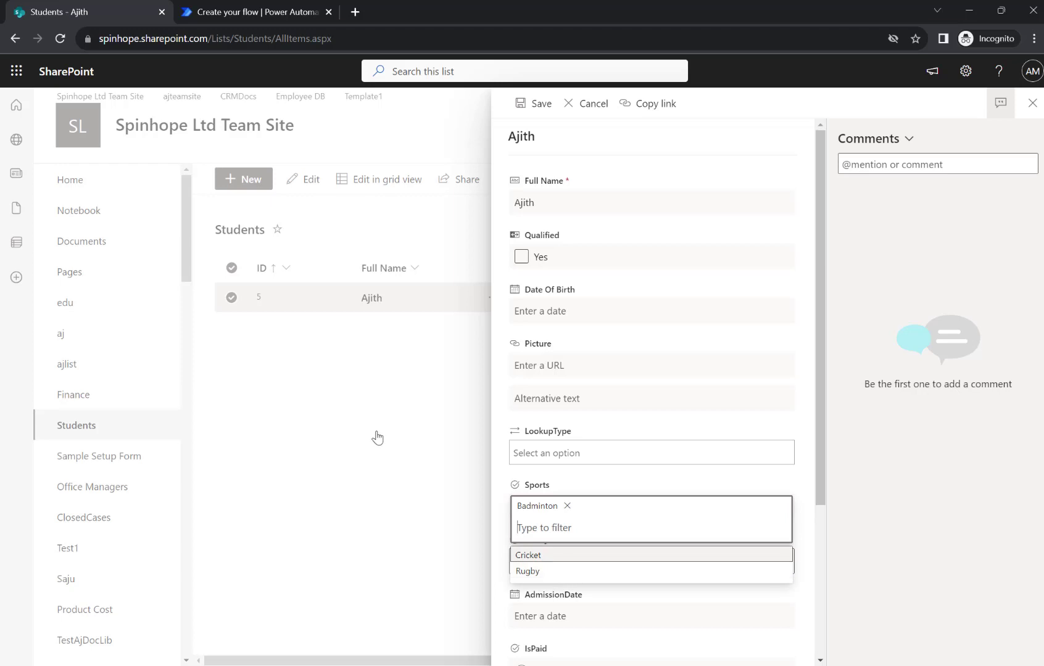
pyautogui.click(585, 103)
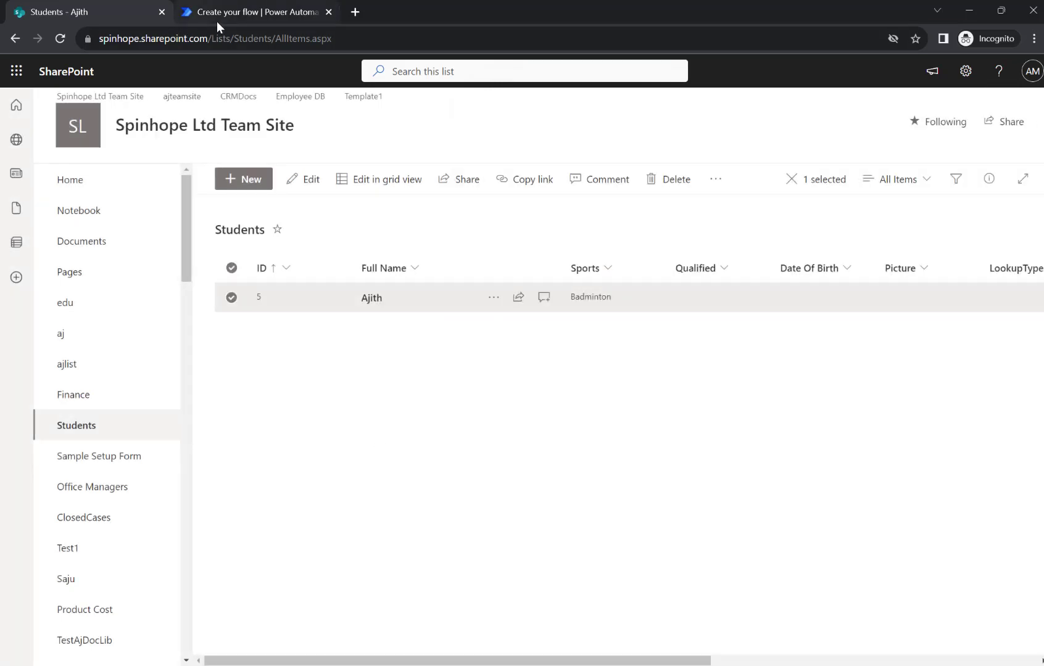
# Step: Switch to the Power Automate flow showing the POST SharePoint HTTP request
pyautogui.click(255, 12)
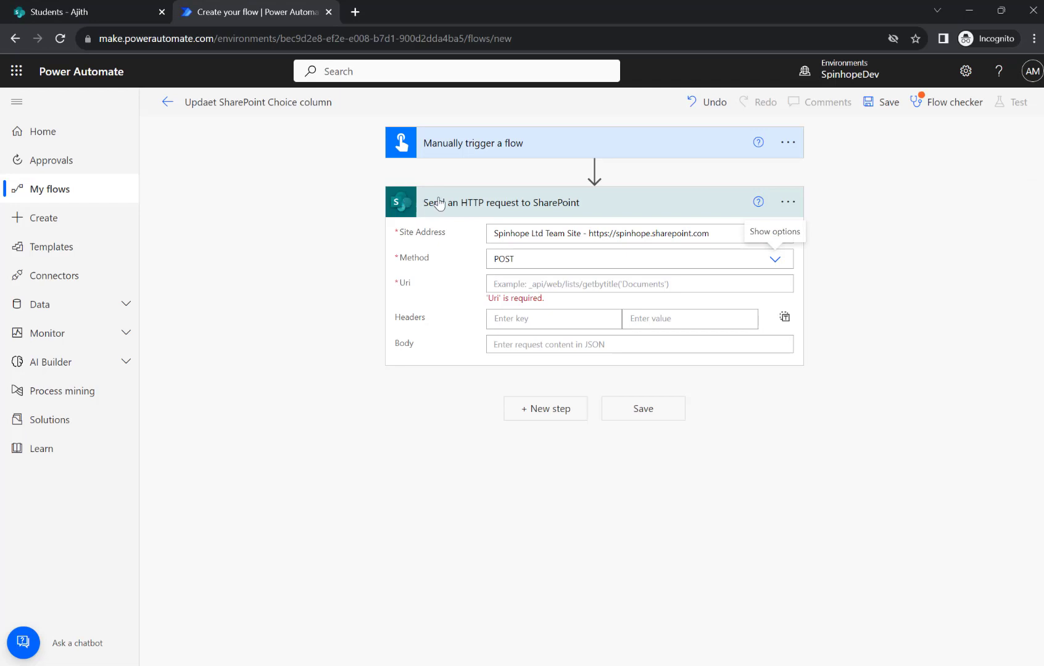
pyautogui.moveTo(426, 212)
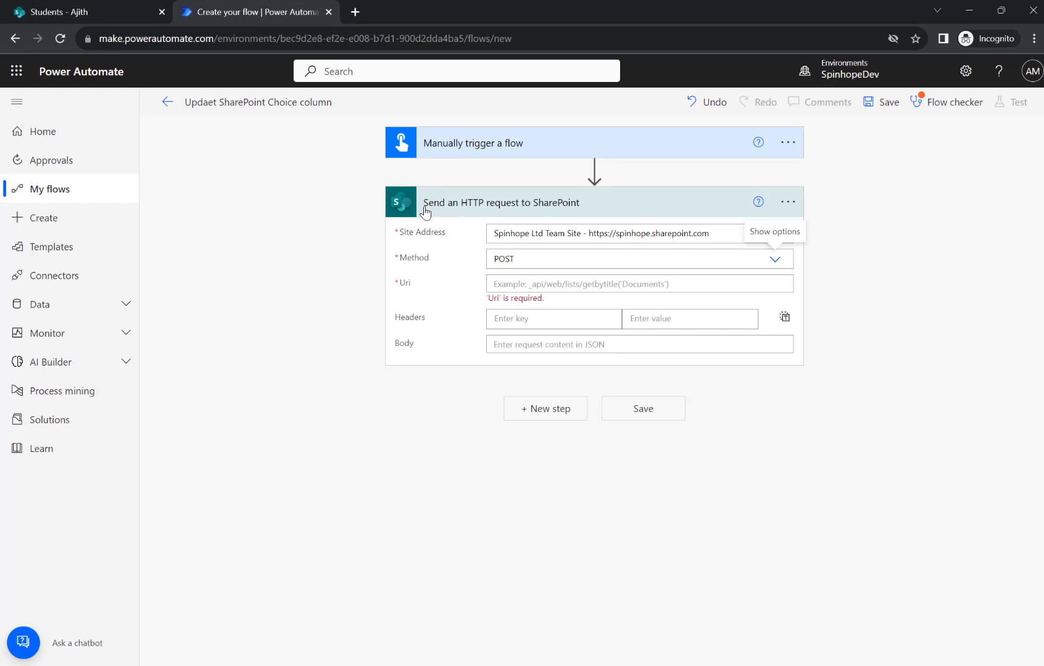
pyautogui.moveTo(576, 214)
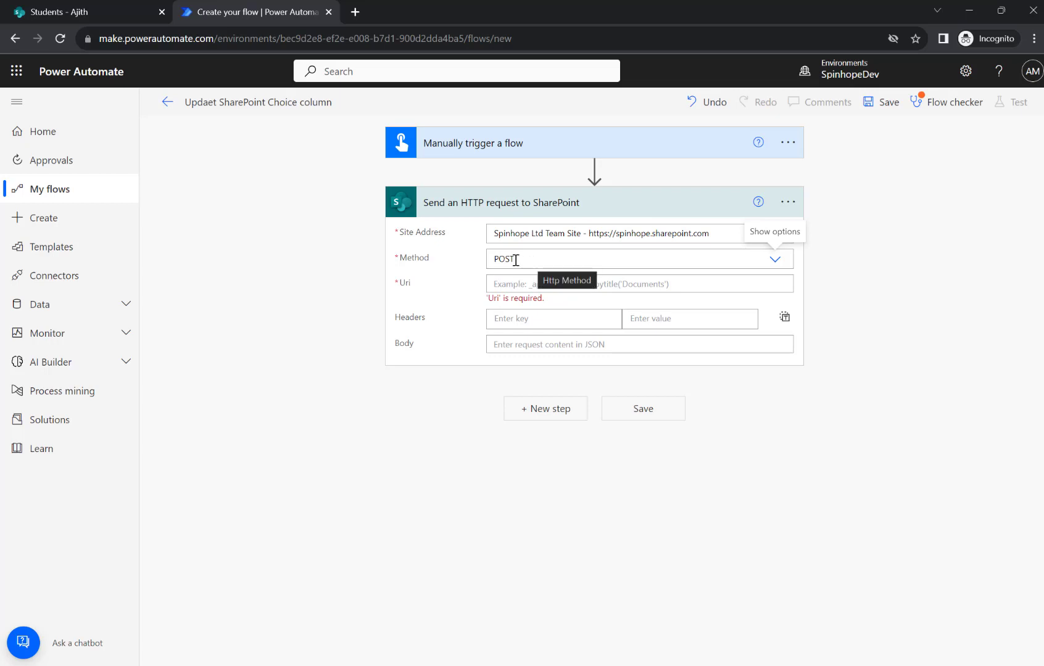
# Step: Set the request Uri to _api/web/lists/getbytitle('Students')/items(5)
pyautogui.click(633, 285)
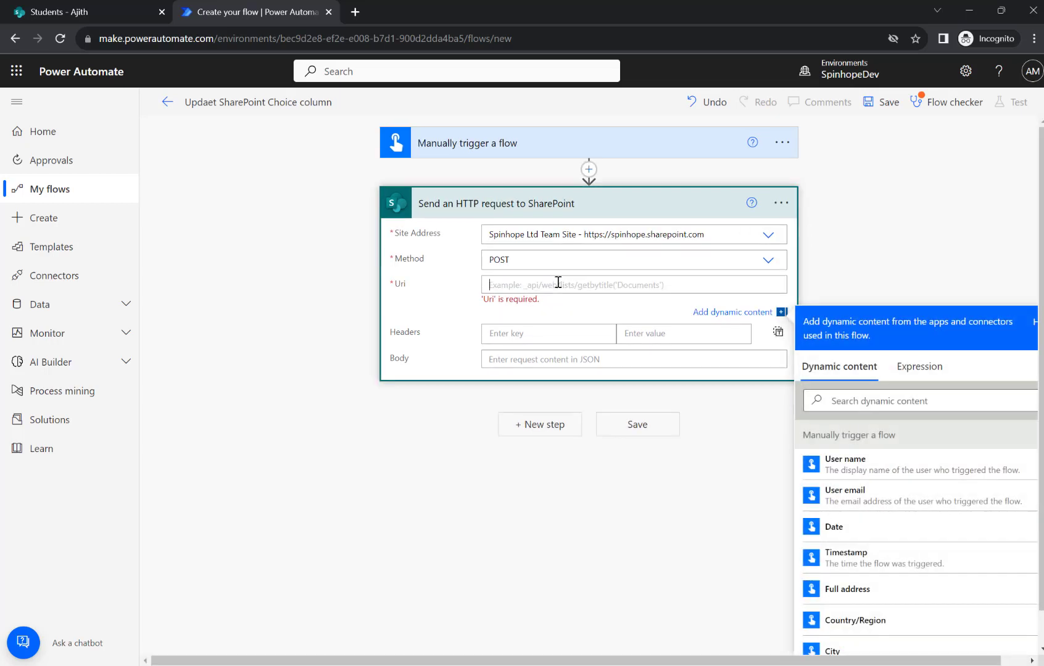
pyautogui.write('_api/')
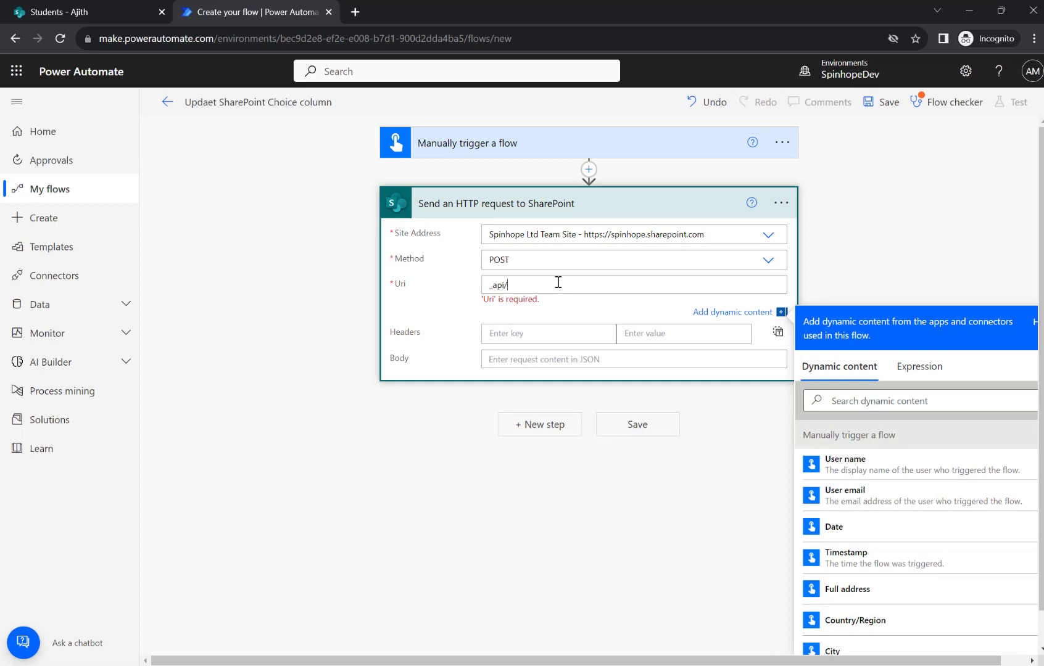
pyautogui.write('we')
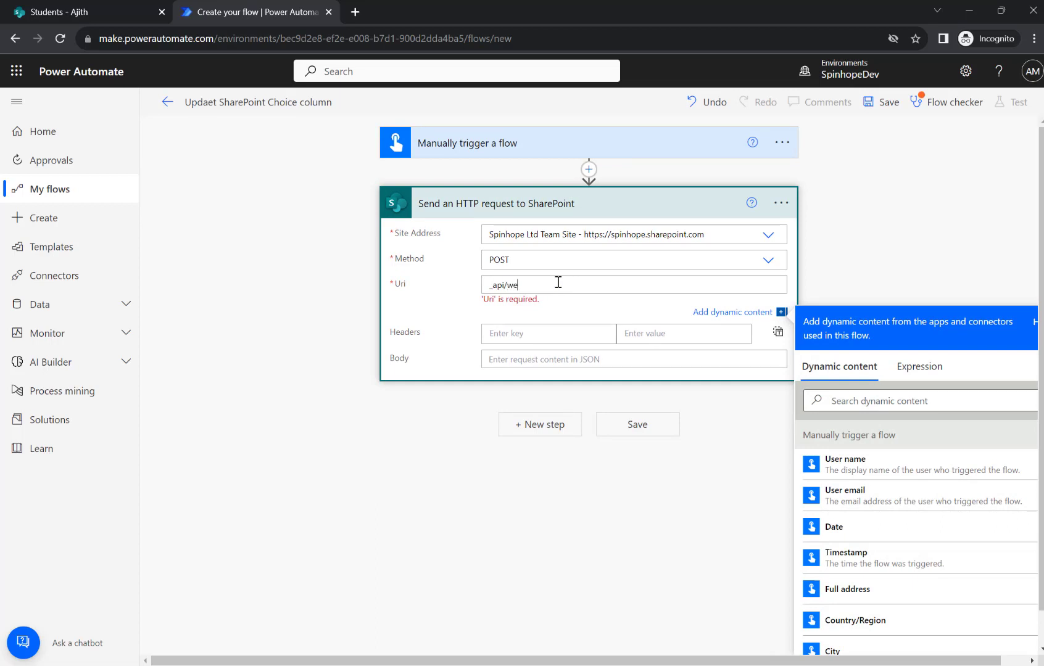
pyautogui.write('b/')
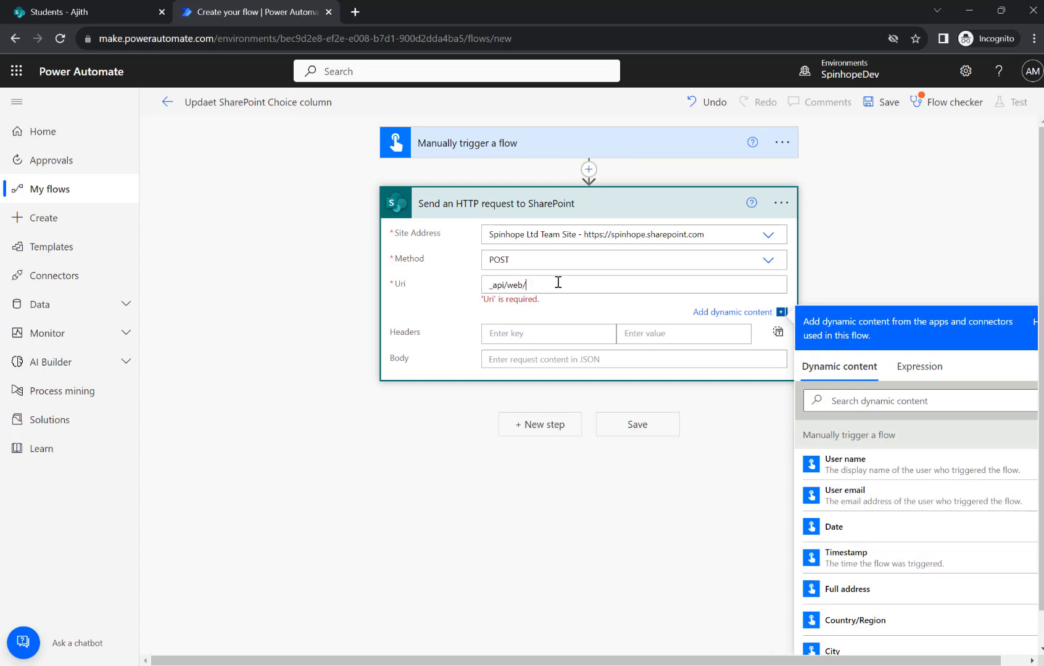
pyautogui.write('lists')
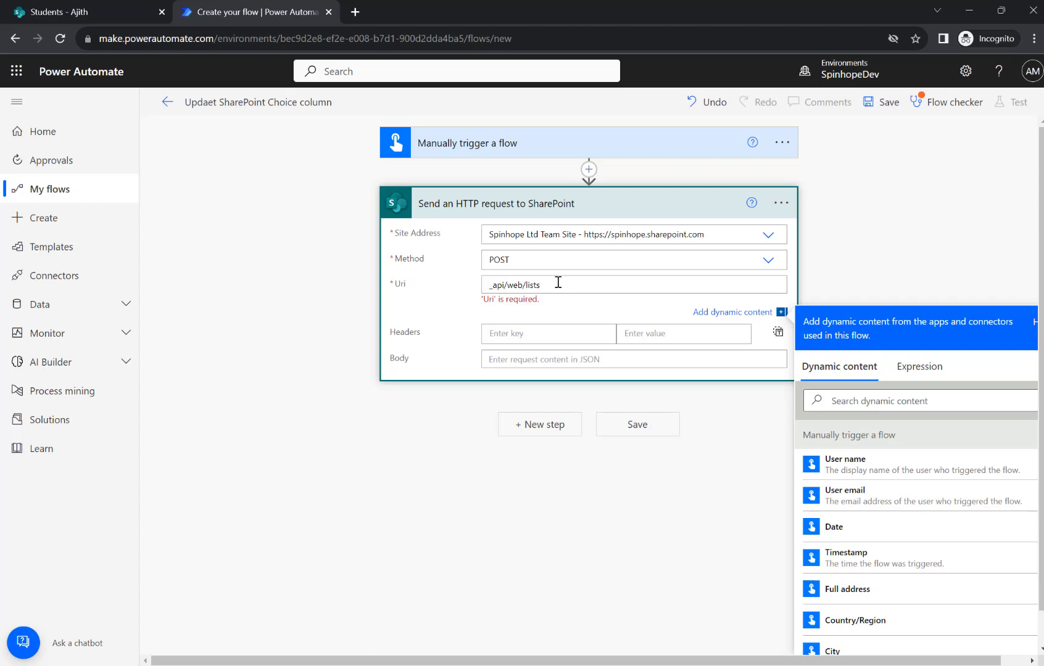
pyautogui.write('/')
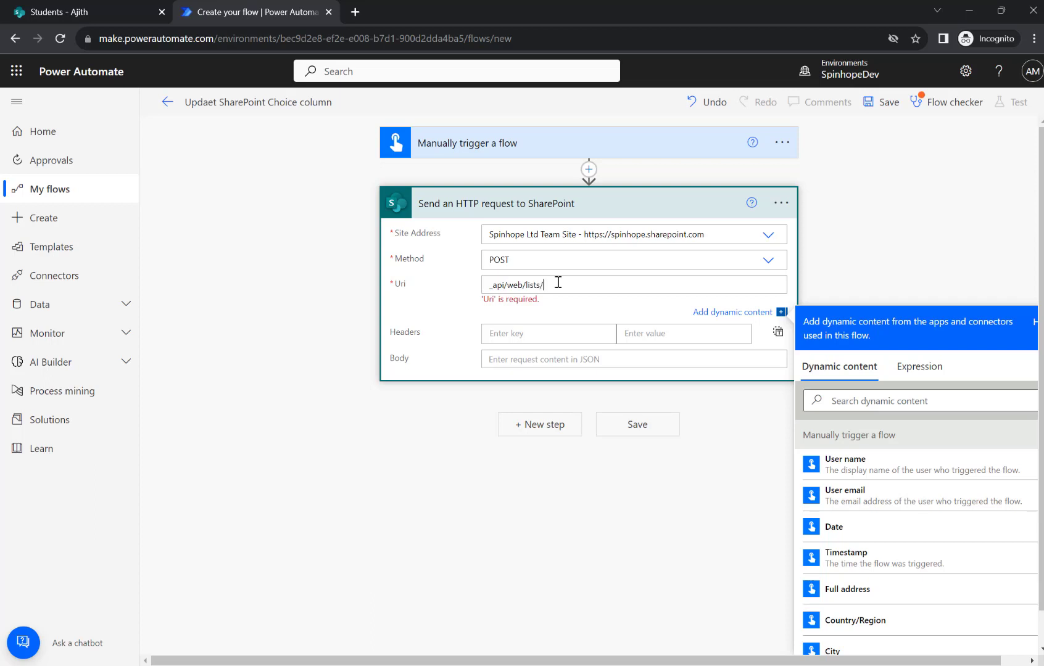
pyautogui.write('getby')
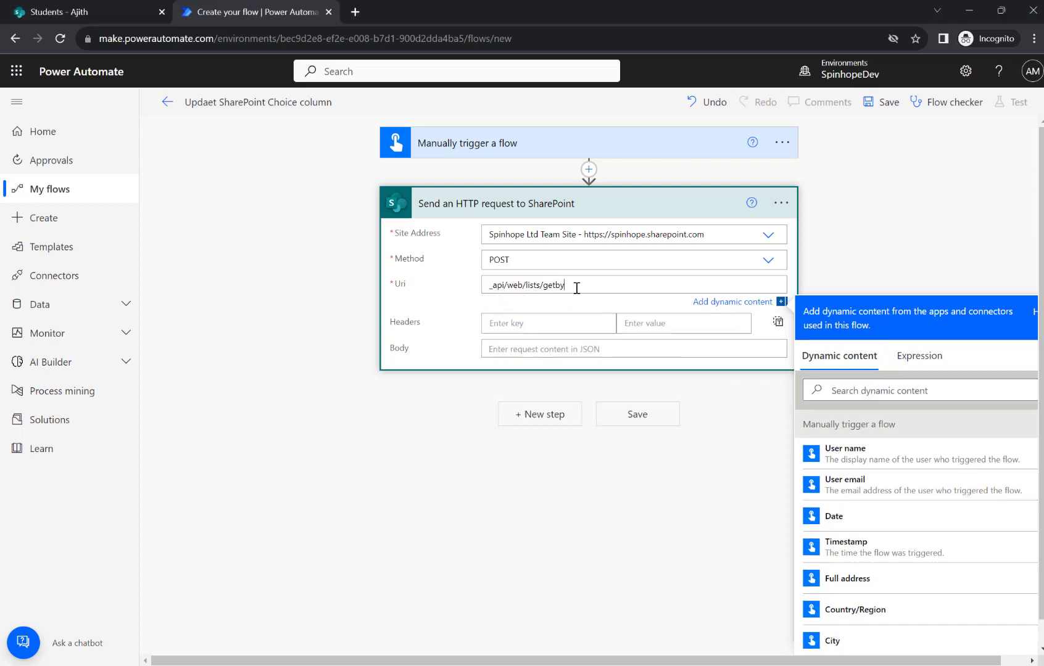
pyautogui.write('title(')
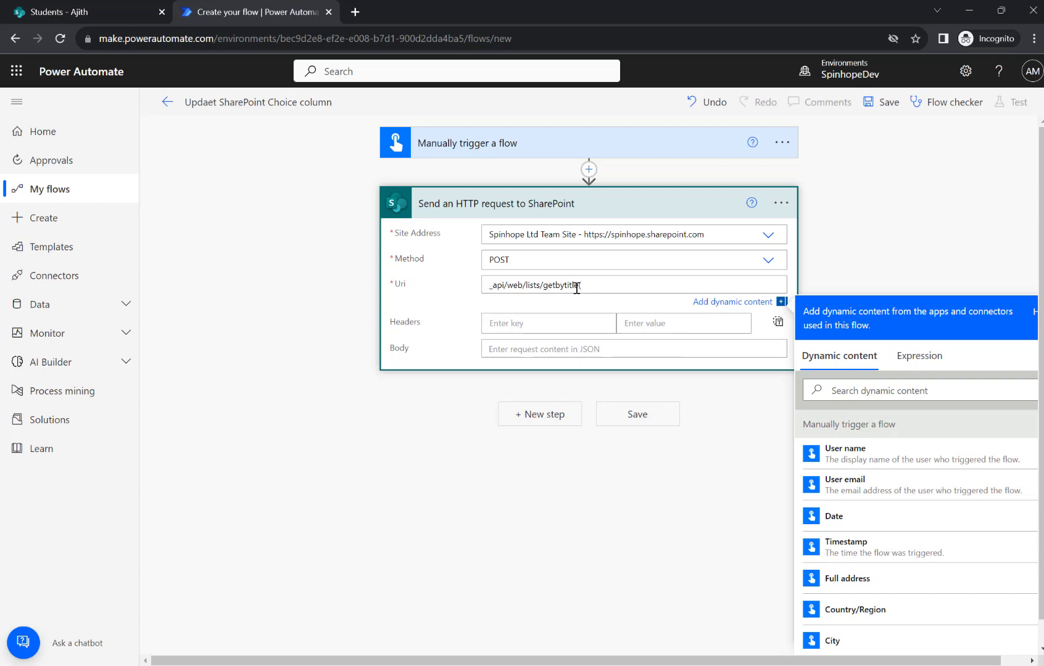
pyautogui.write("'Students")
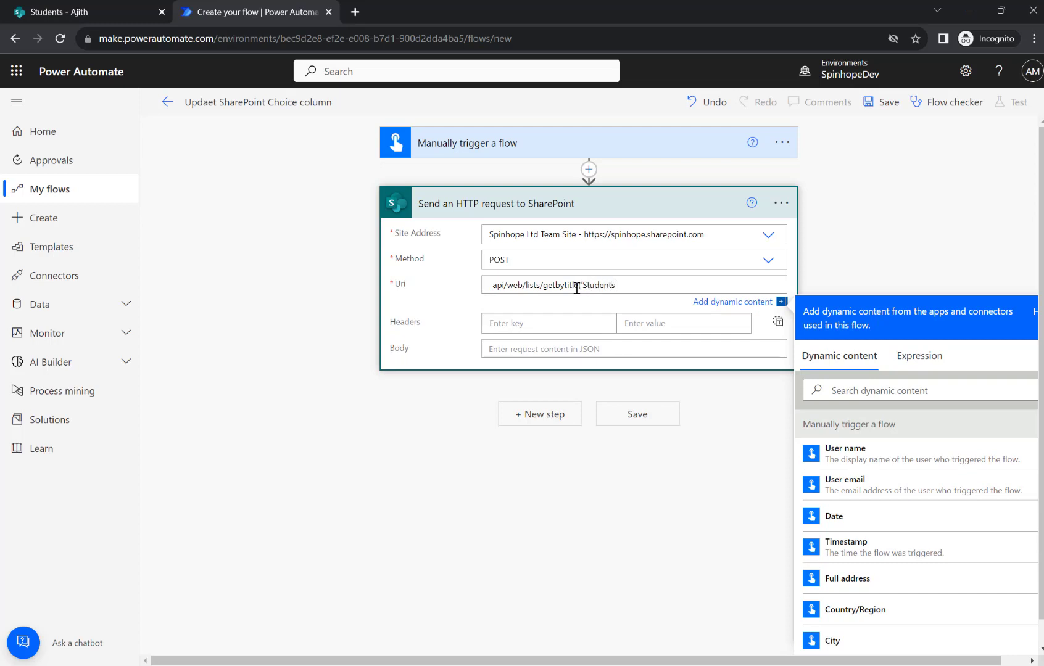
pyautogui.write("')")
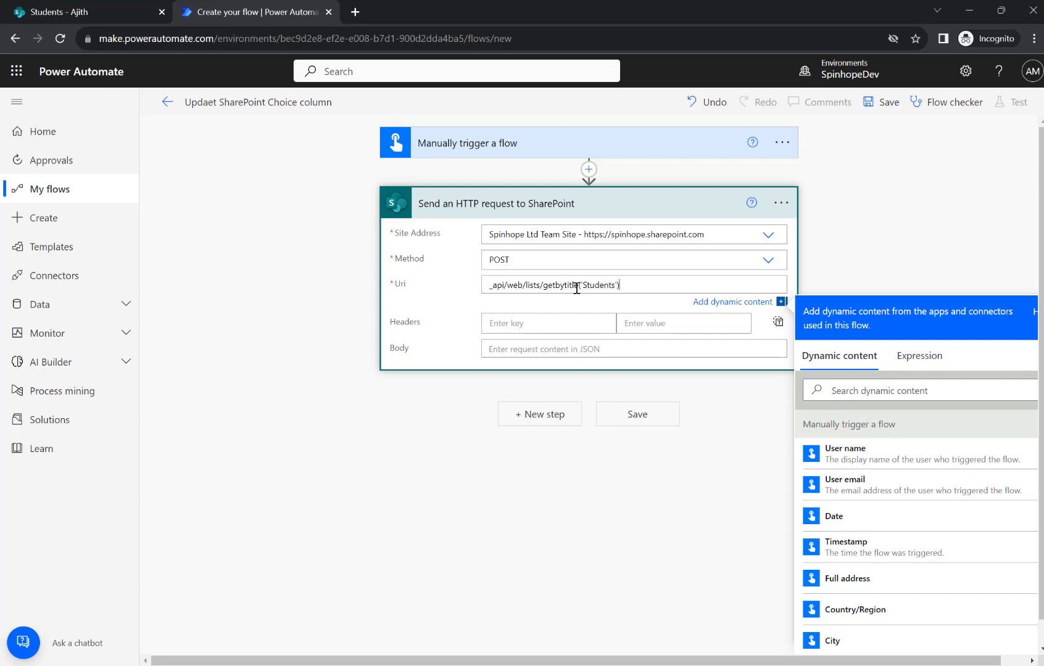
pyautogui.write('/items')
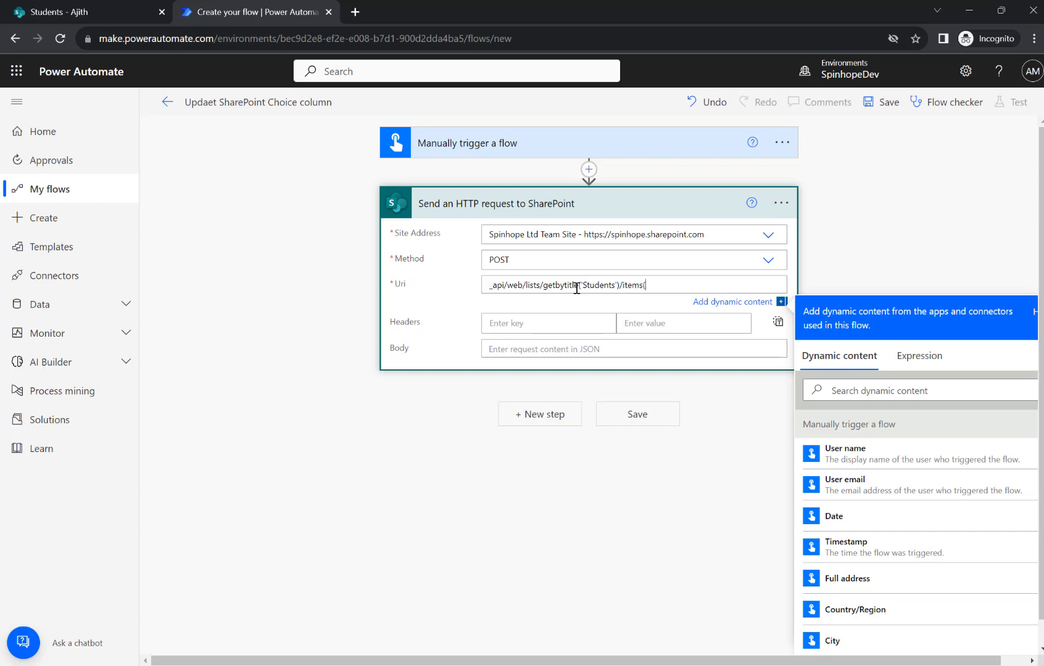
pyautogui.write('(5)')
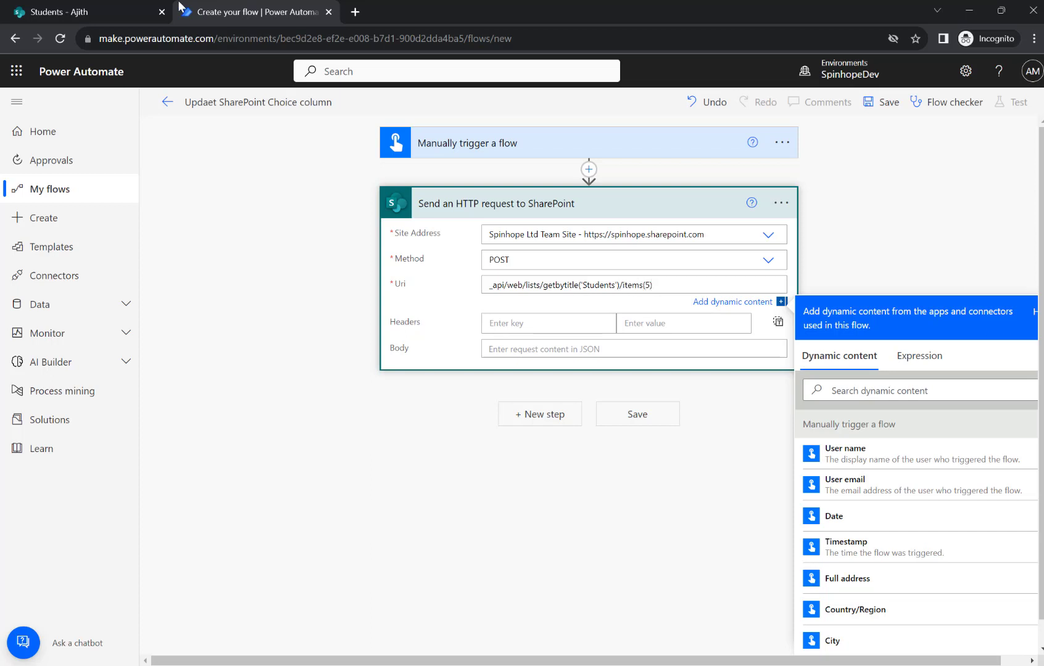
pyautogui.click(80, 12)
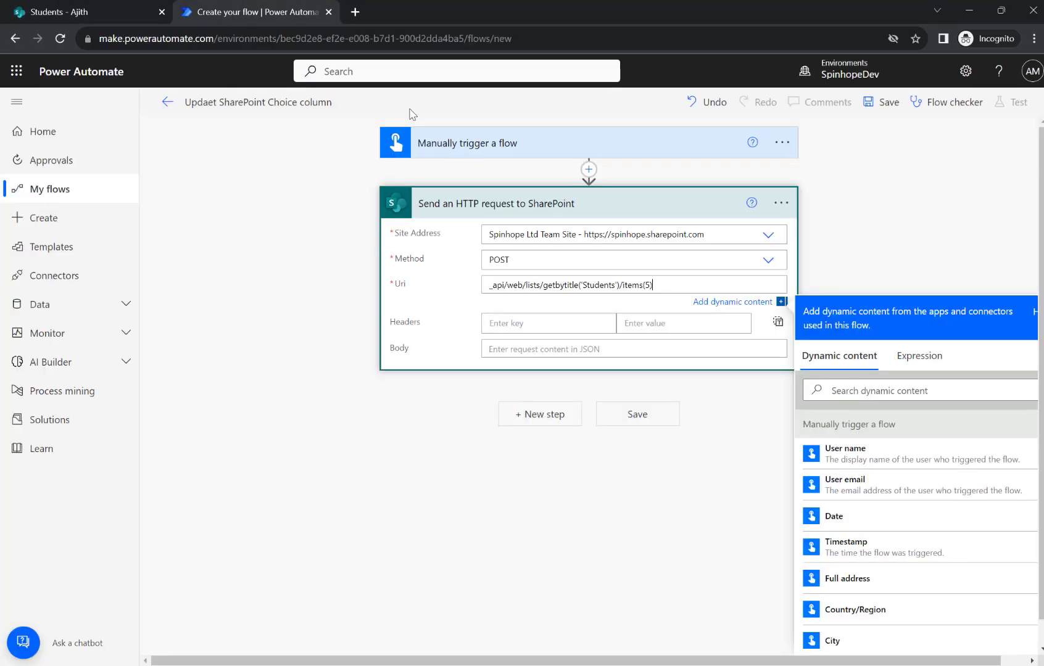
pyautogui.moveTo(587, 170)
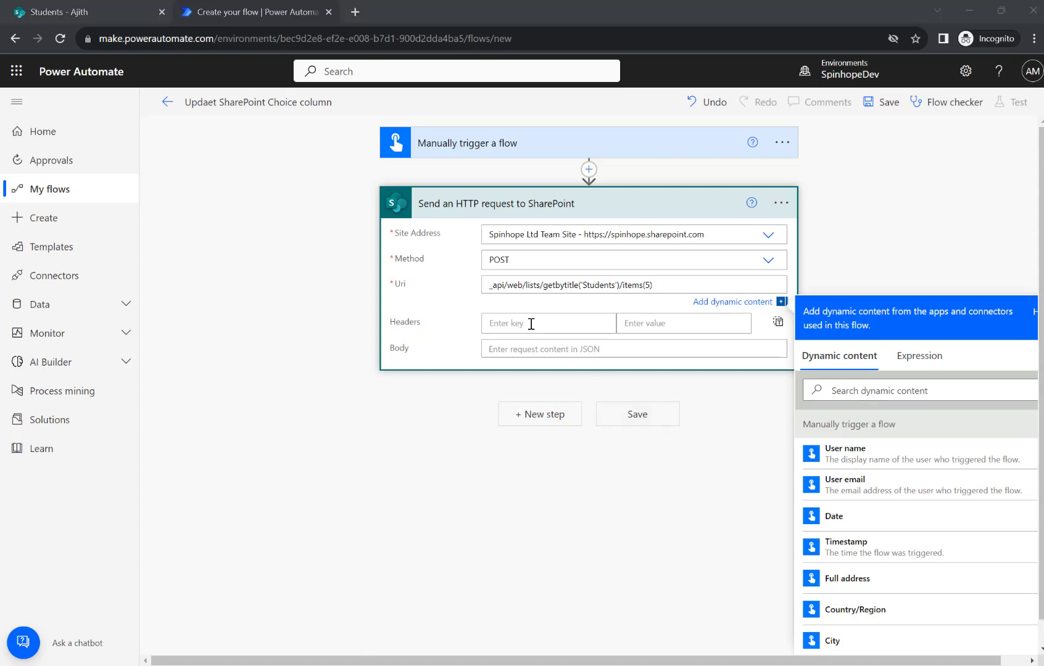
# Step: Add the header accept with value application/json;odata=verbose
pyautogui.write('a')
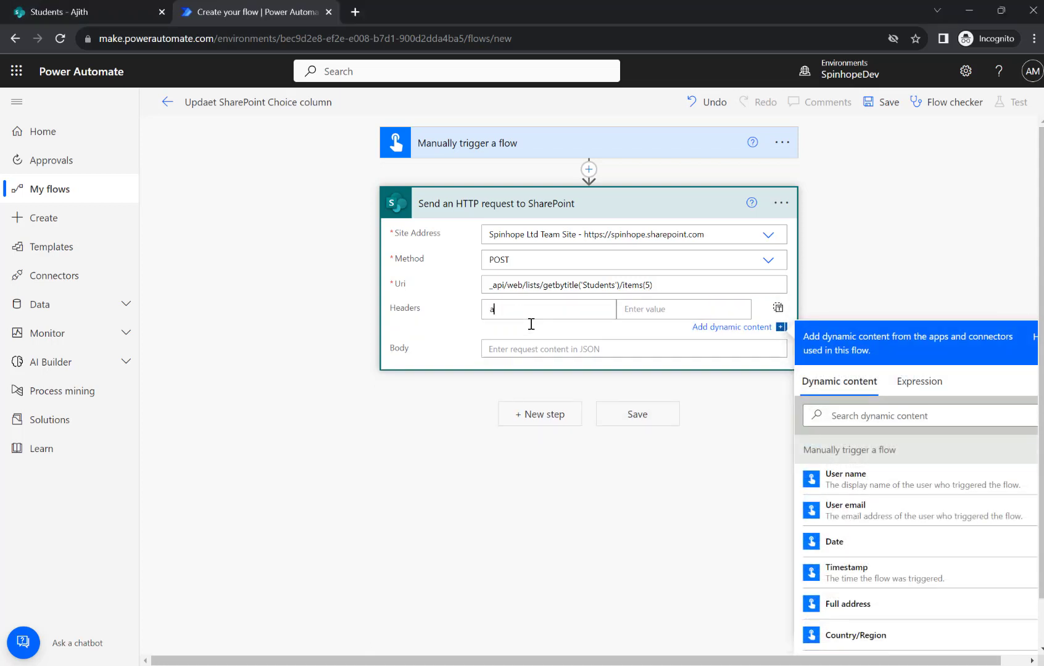
pyautogui.write('ccept')
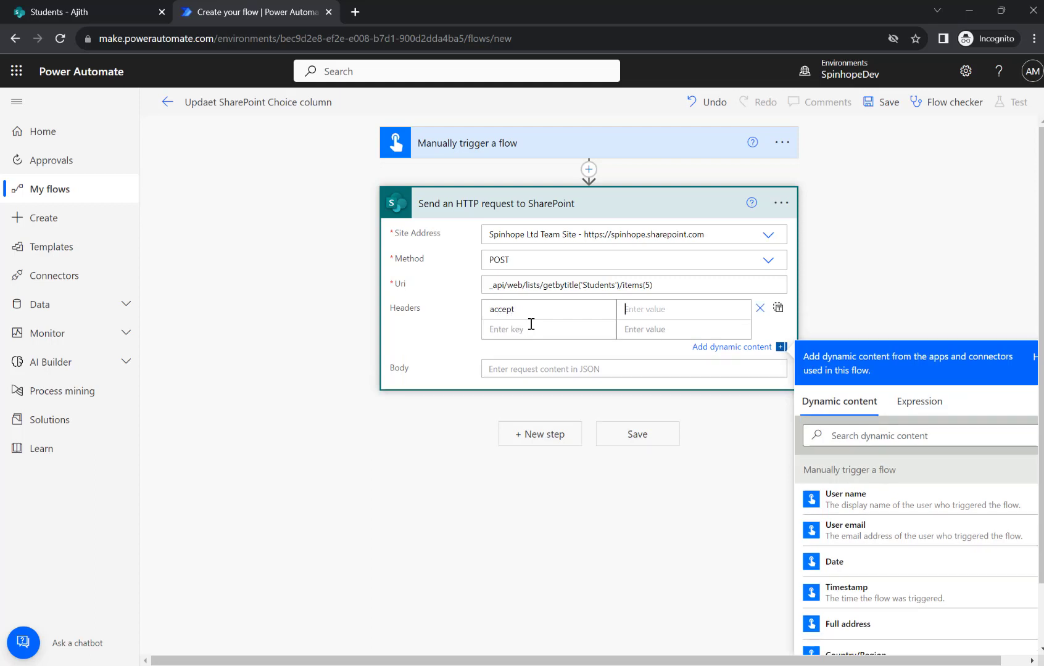
pyautogui.write('application/js')
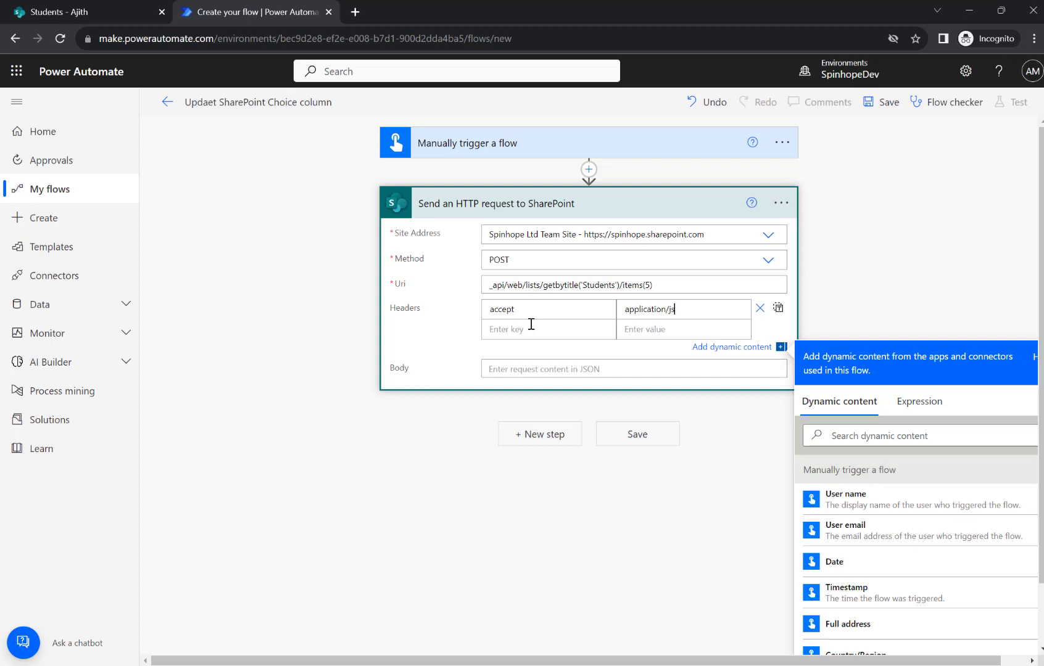
pyautogui.write('on;odata=')
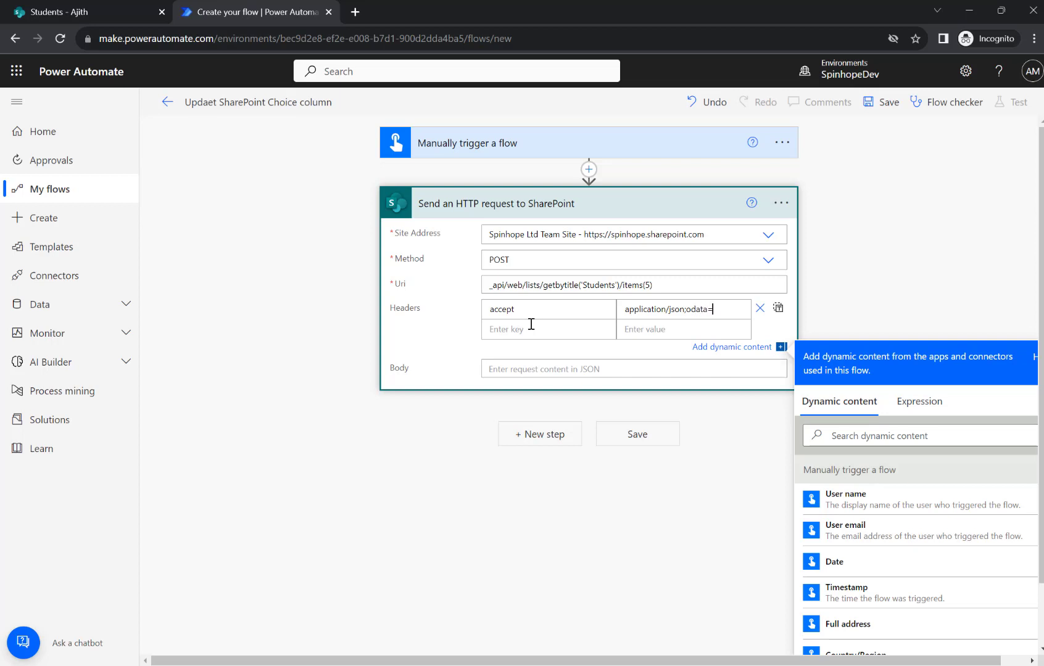
pyautogui.write('verbose')
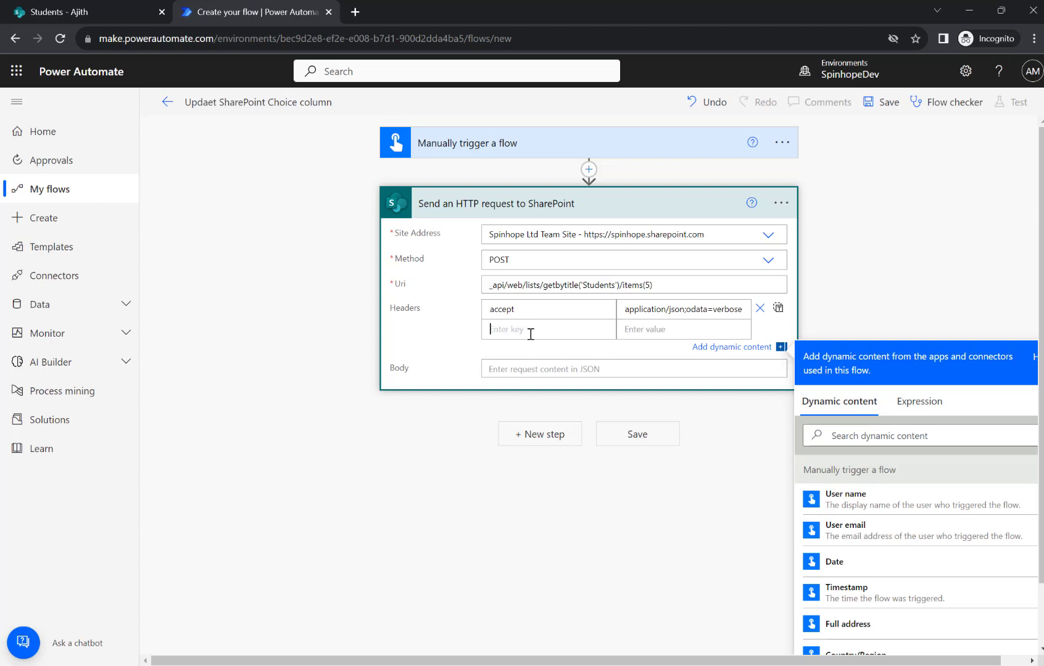
# Step: Add headers IF-MATCH set to * and X-HTTP-Method set to MERGE
pyautogui.write('IF-')
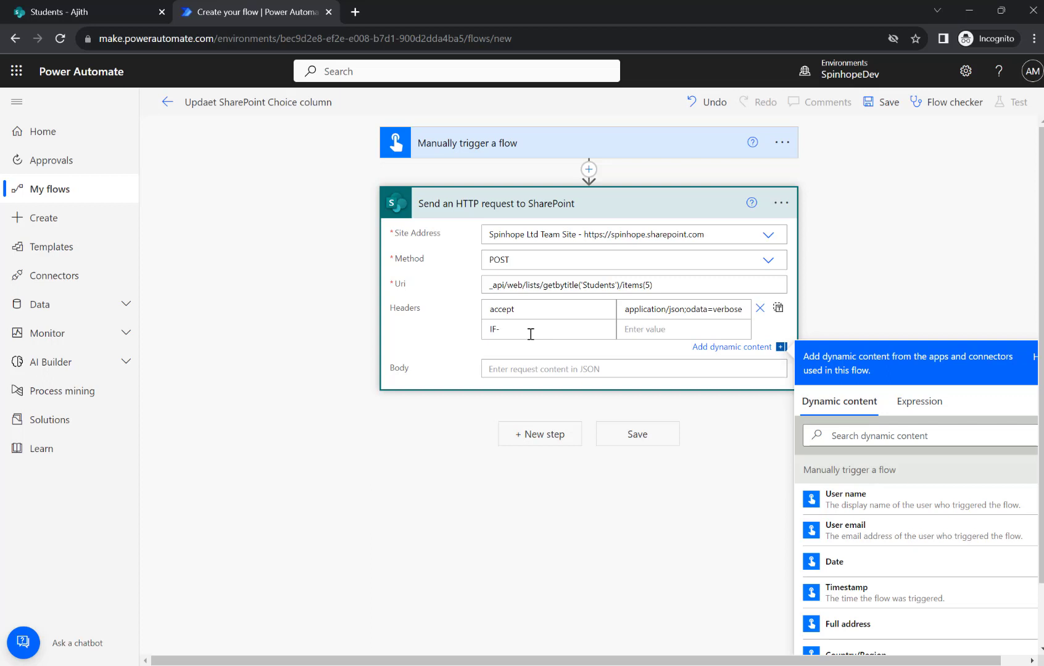
pyautogui.write('MATCH')
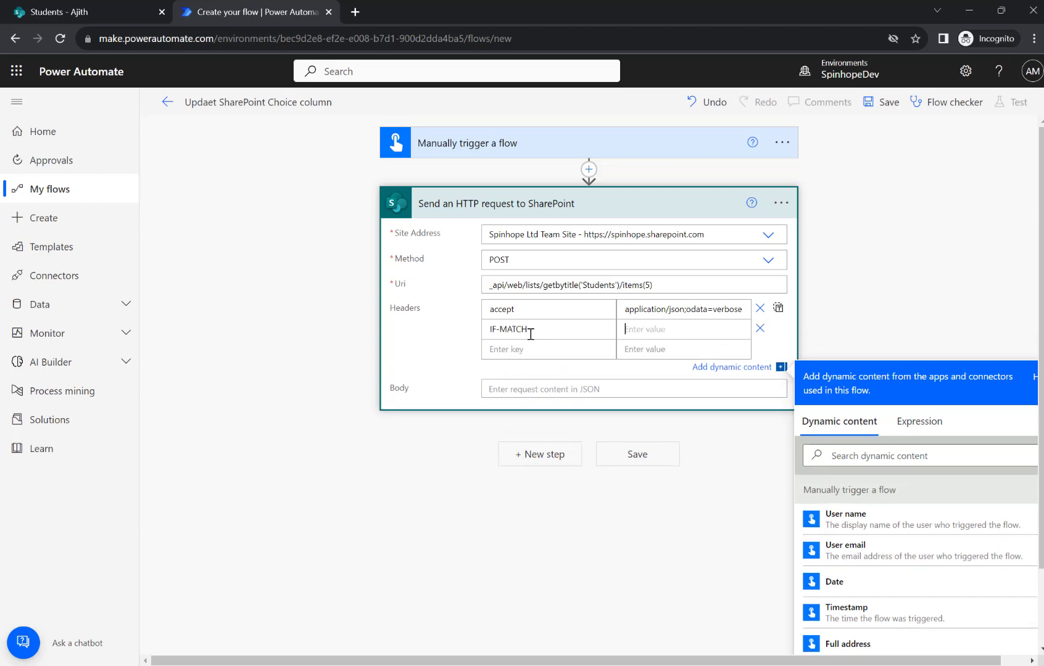
pyautogui.write('*')
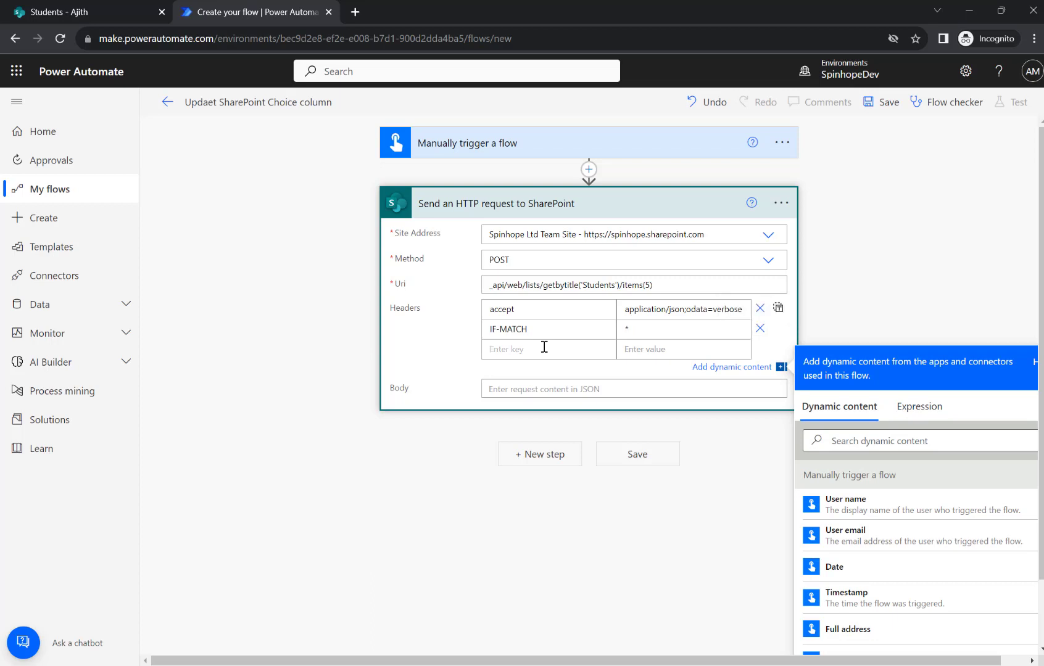
pyautogui.write('X-HTTP-Method')
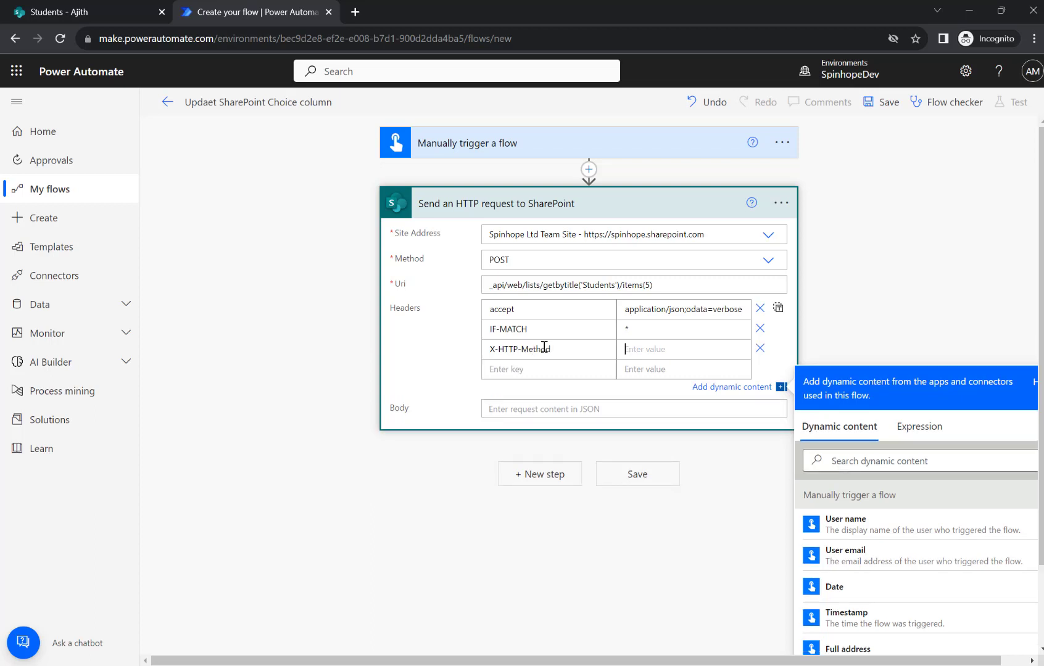
pyautogui.write('MERGE')
pyautogui.click(634, 409)
pyautogui.write('{')
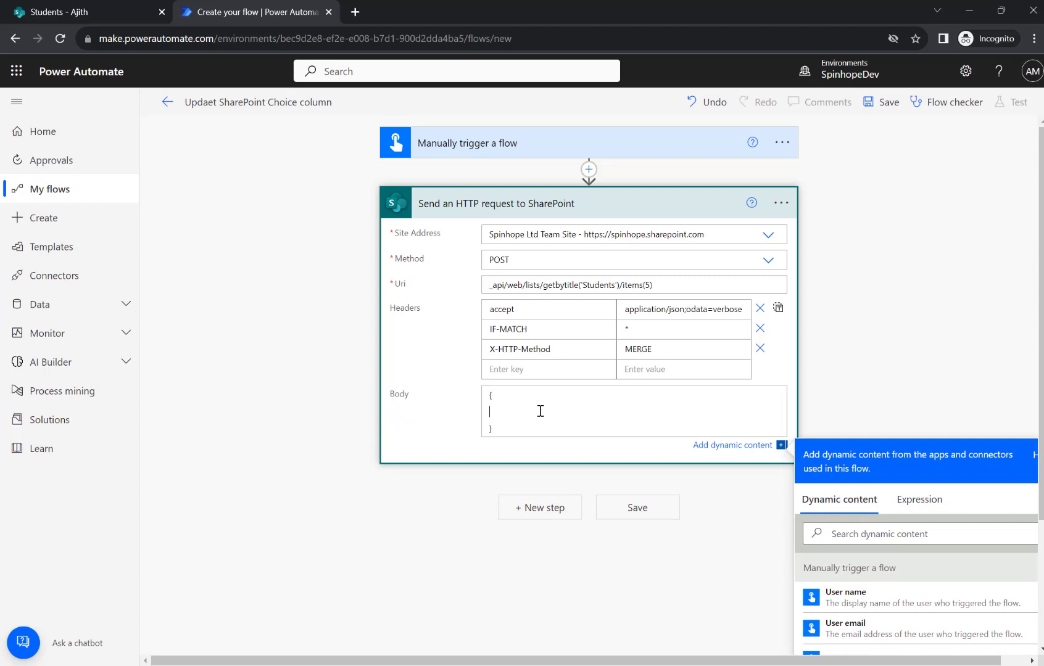
# Step: Enter the body {"Sports":"Rugby"} and look at the Students list
pyautogui.write('"Sports')
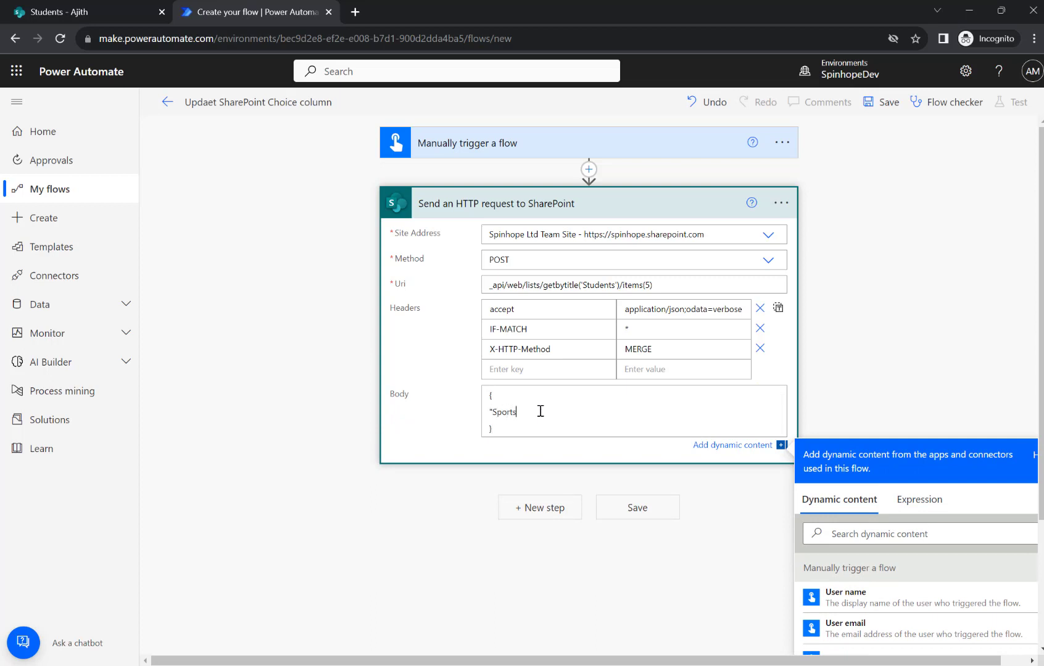
pyautogui.write(':')
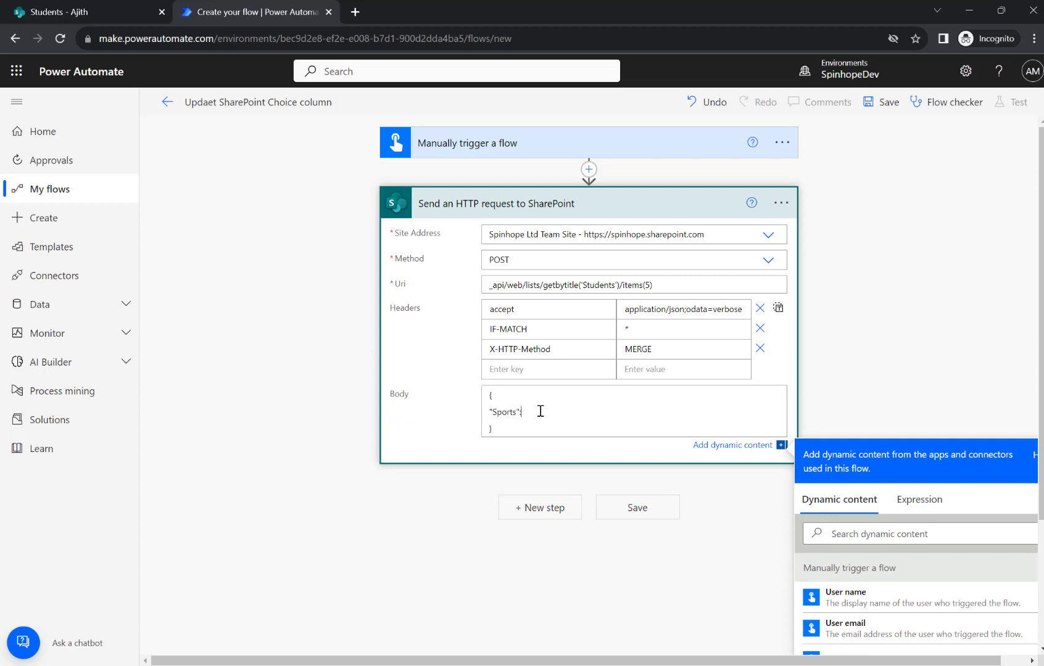
pyautogui.write('"Rug')
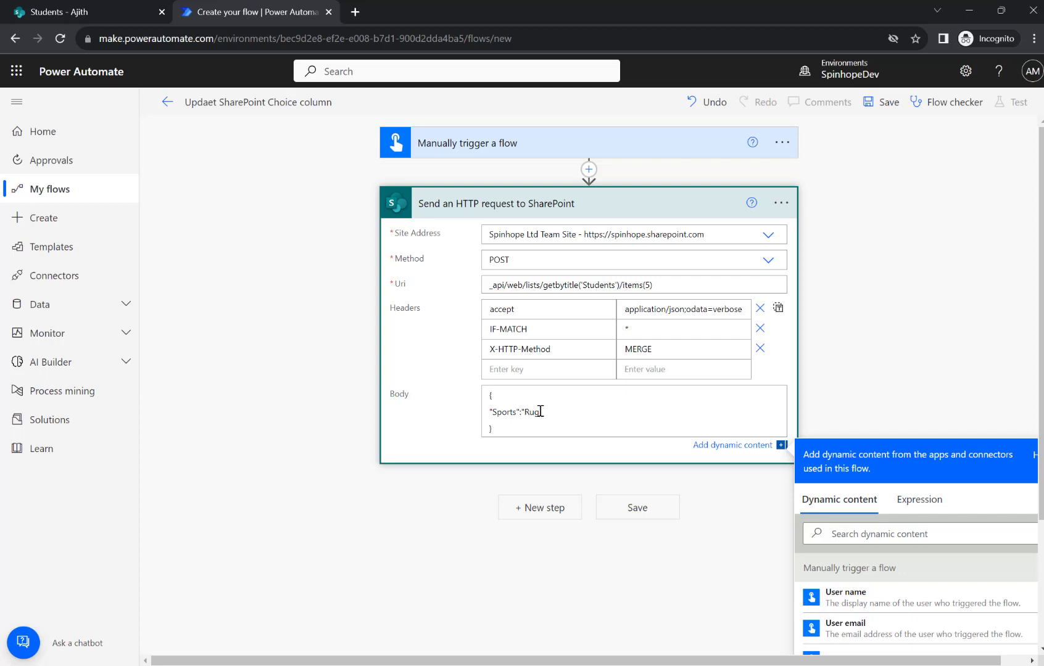
pyautogui.write('by"')
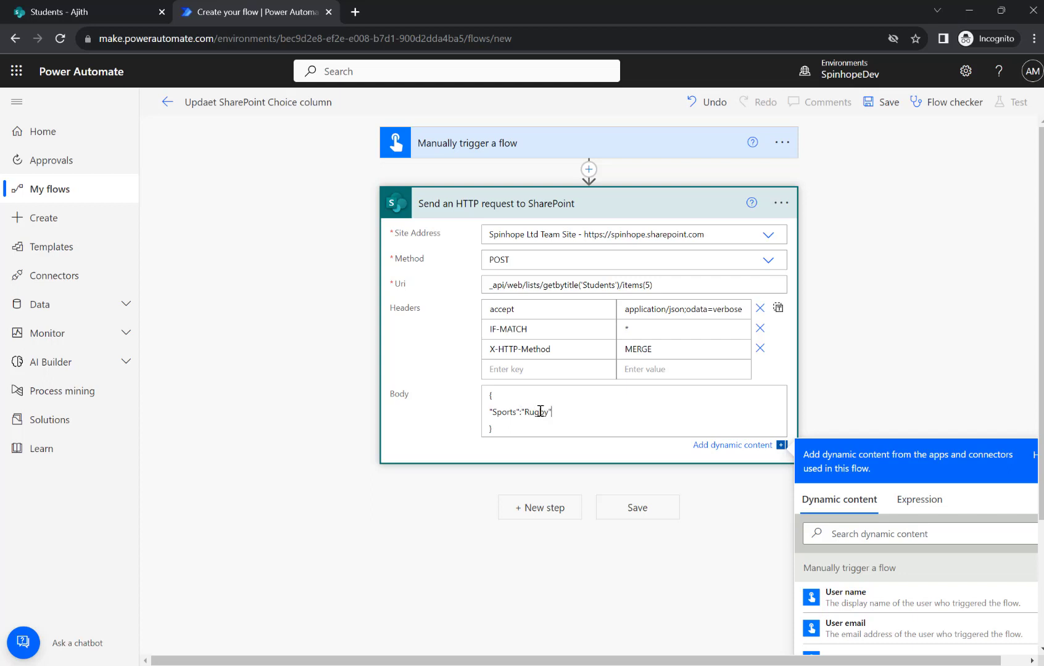
pyautogui.click(86, 11)
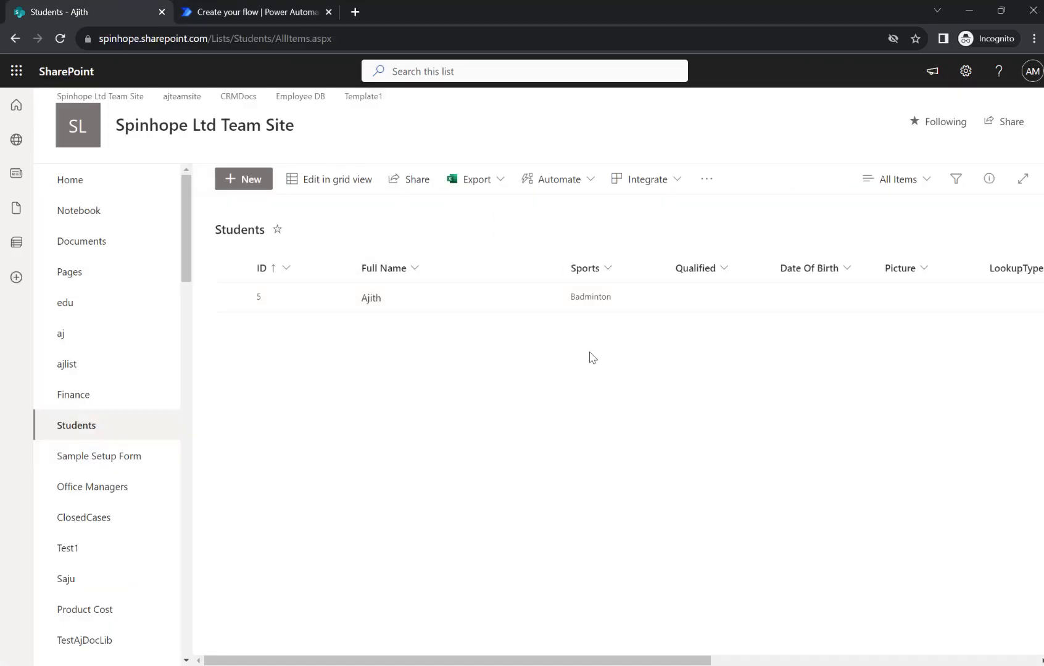
# Step: Return to the flow and save it
pyautogui.click(253, 11)
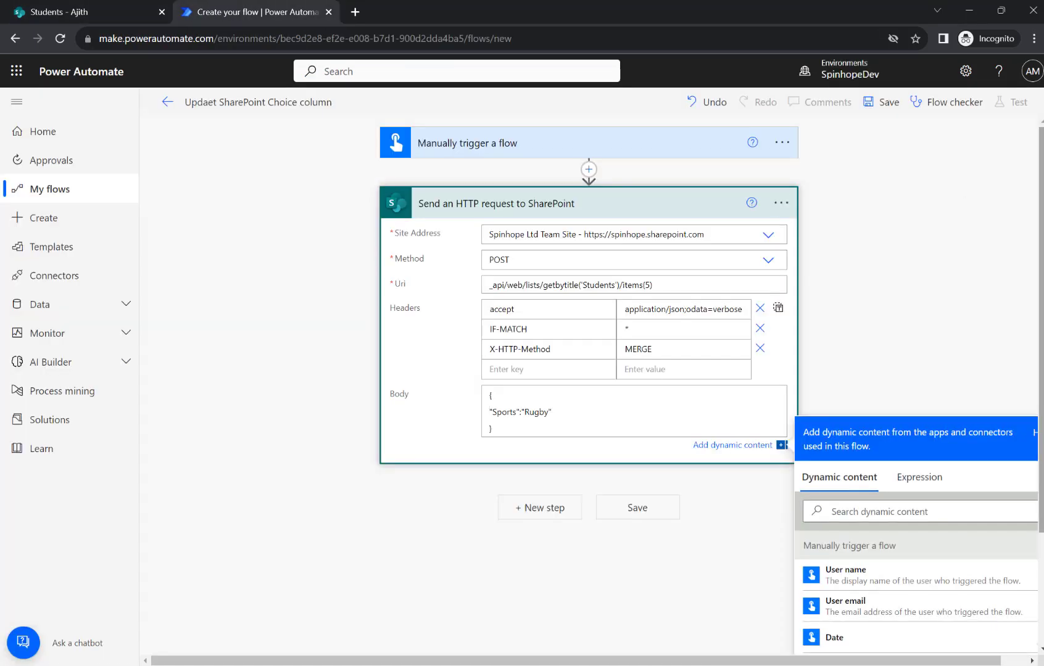
pyautogui.click(888, 101)
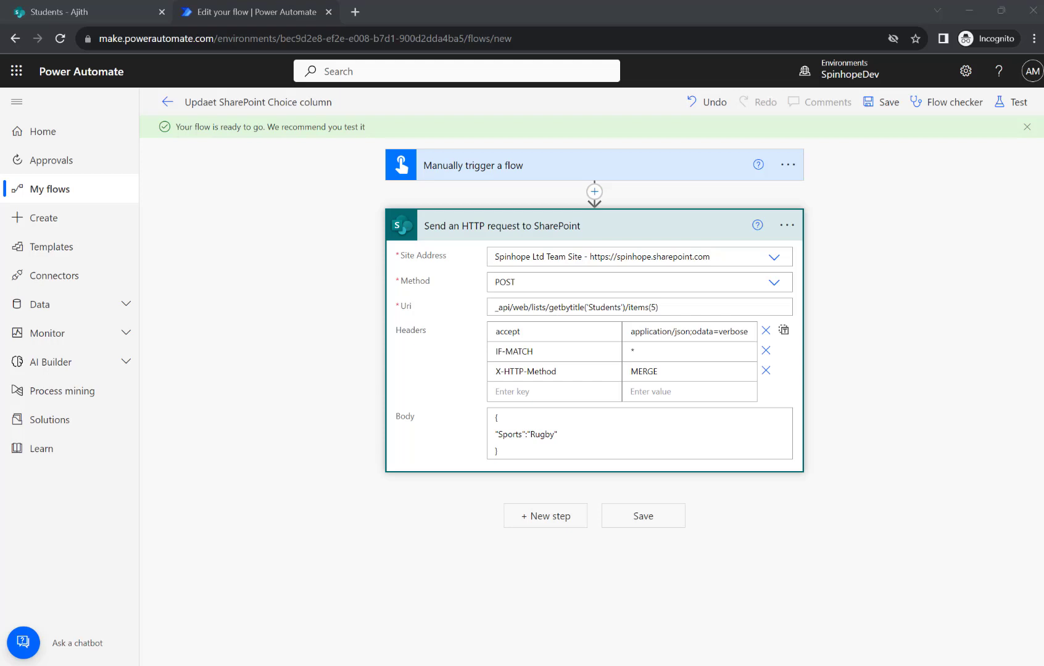
# Step: Run a manual test of the flow, confirming the SharePoint connection
pyautogui.click(1011, 102)
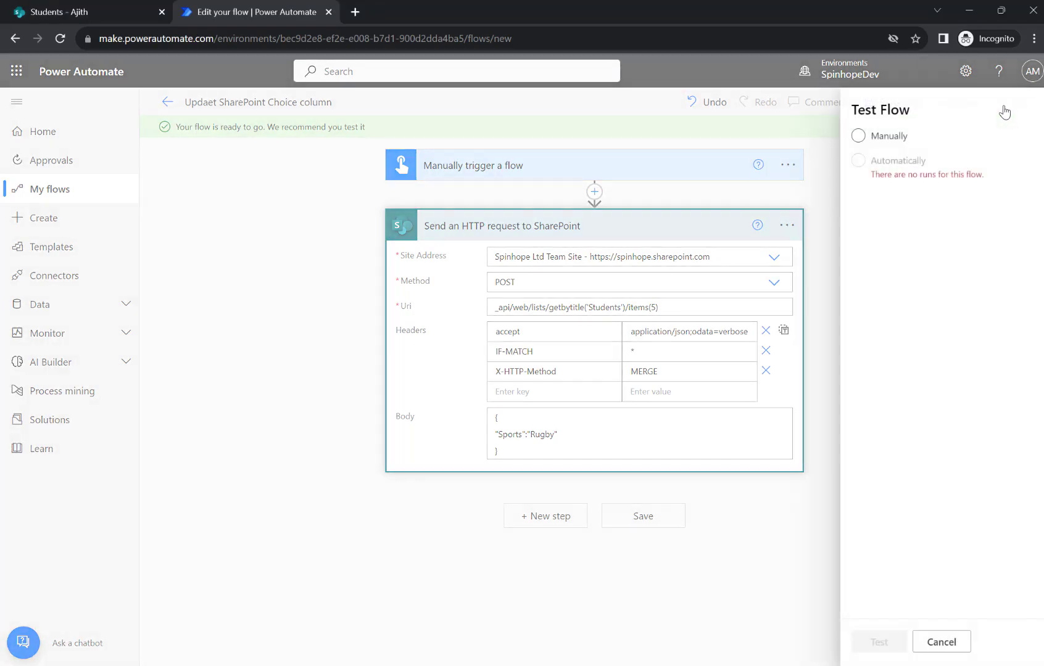
pyautogui.click(858, 136)
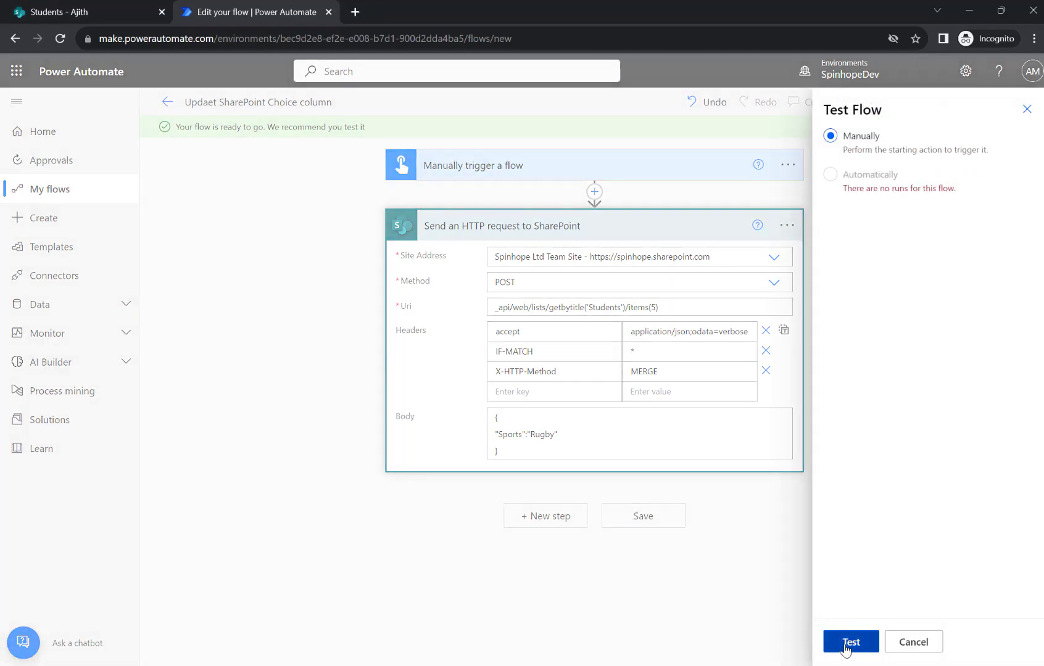
pyautogui.click(849, 641)
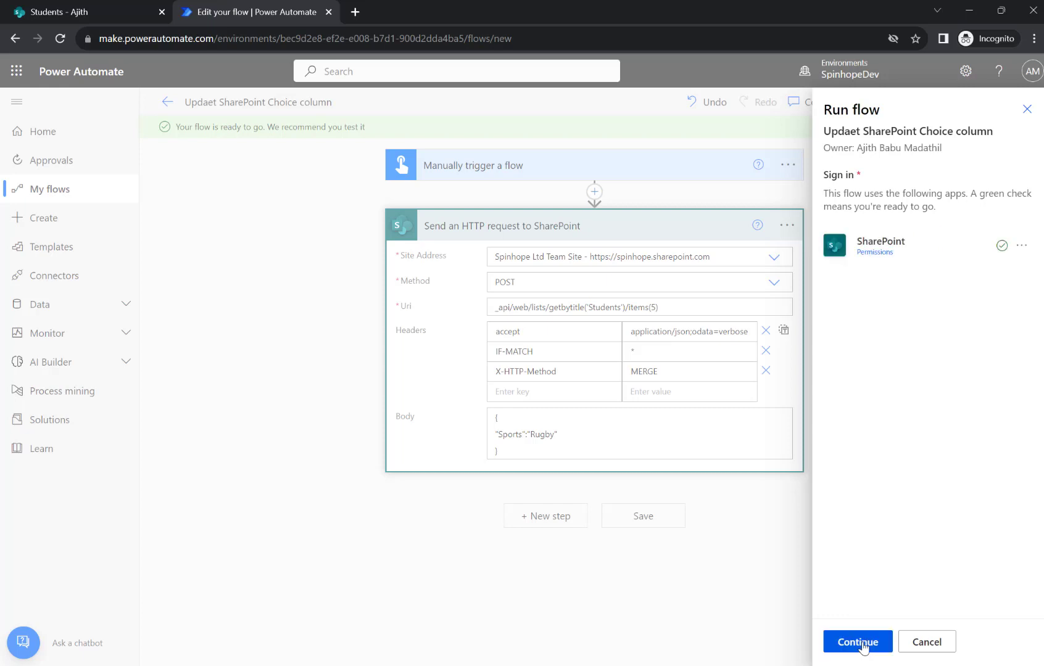
pyautogui.click(857, 642)
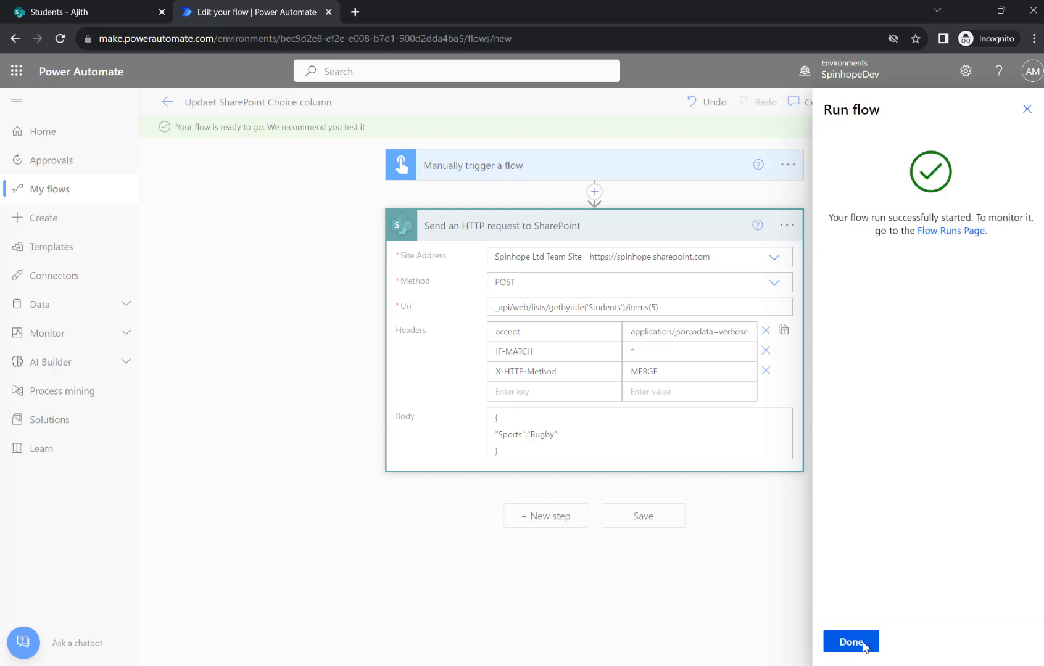
pyautogui.click(850, 641)
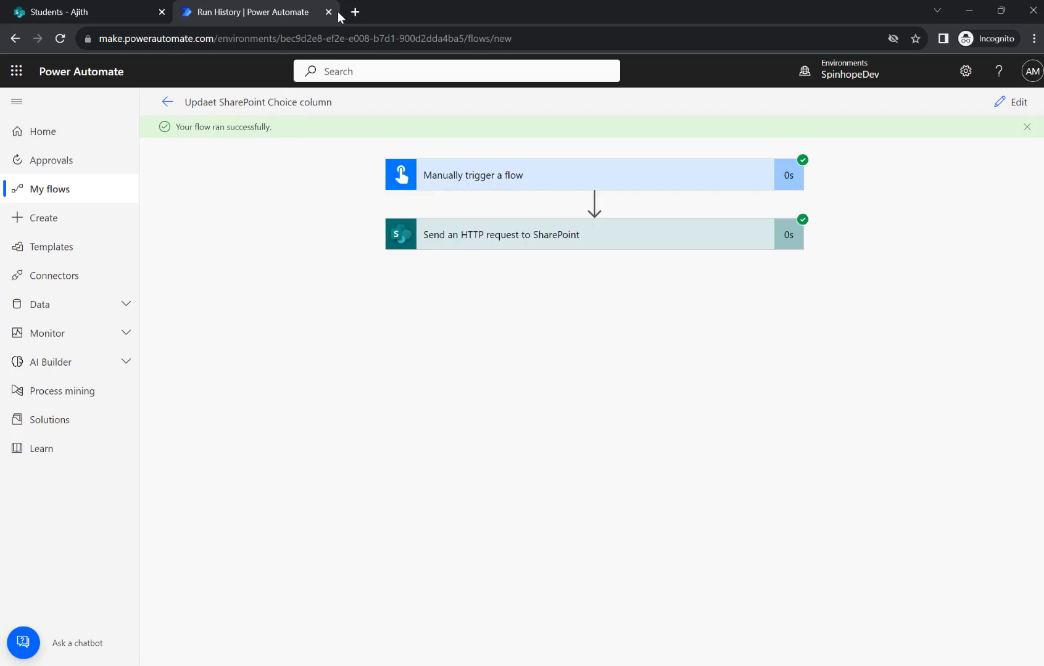
# Step: Confirm Ajith's item 5 shows Rugby under Sports, then return to the flow
pyautogui.click(79, 11)
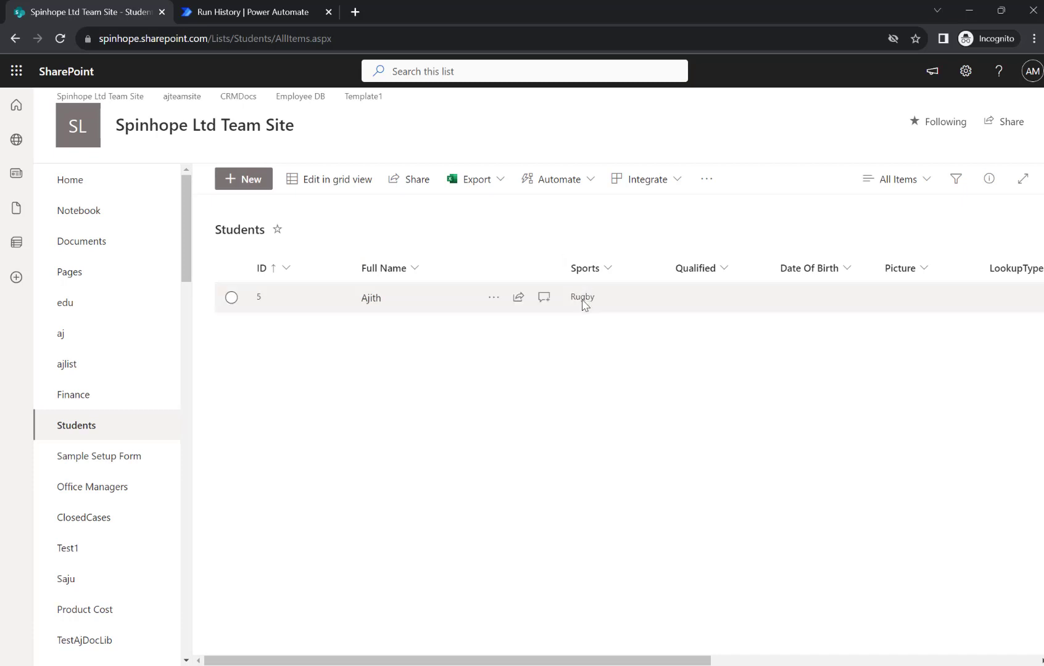
pyautogui.moveTo(591, 307)
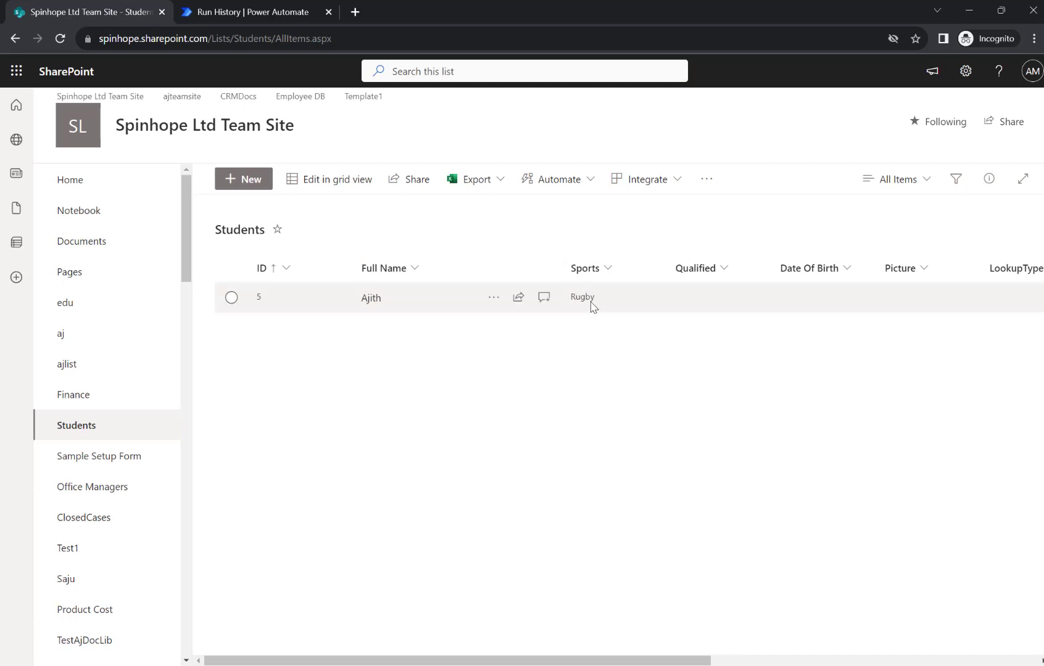
pyautogui.click(246, 11)
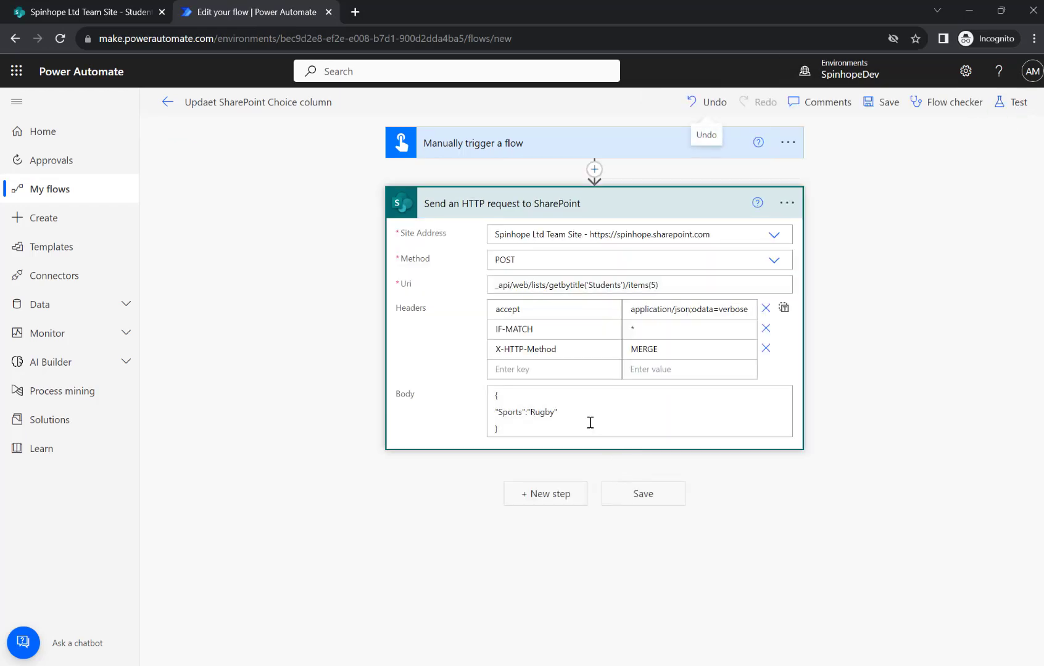
pyautogui.moveTo(597, 420)
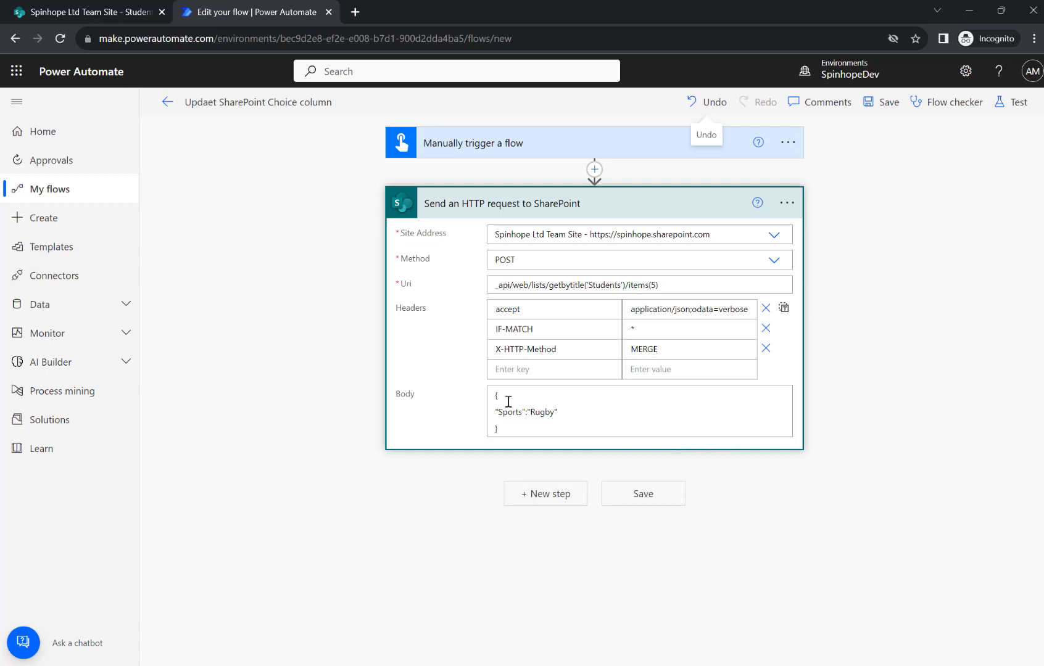
pyautogui.moveTo(509, 413)
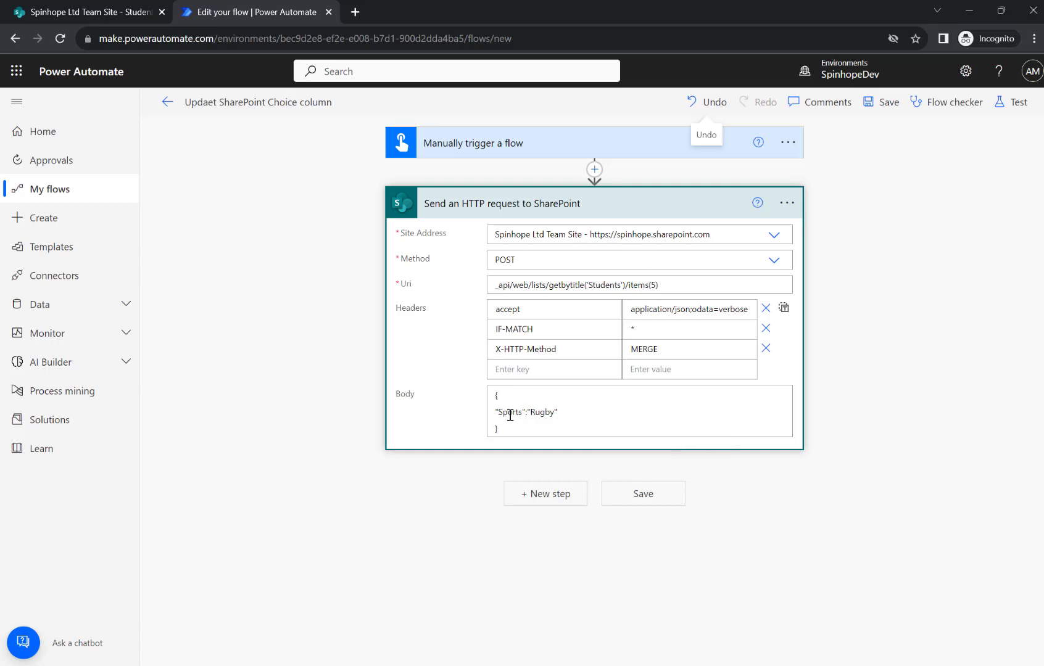
pyautogui.doubleClick(538, 412)
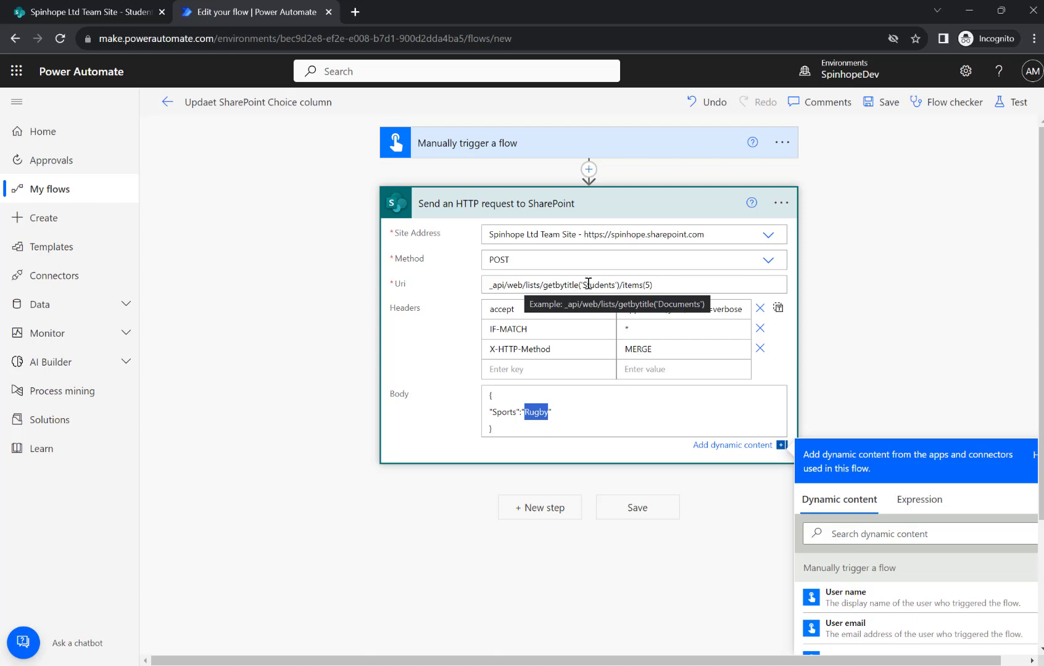
pyautogui.doubleClick(597, 285)
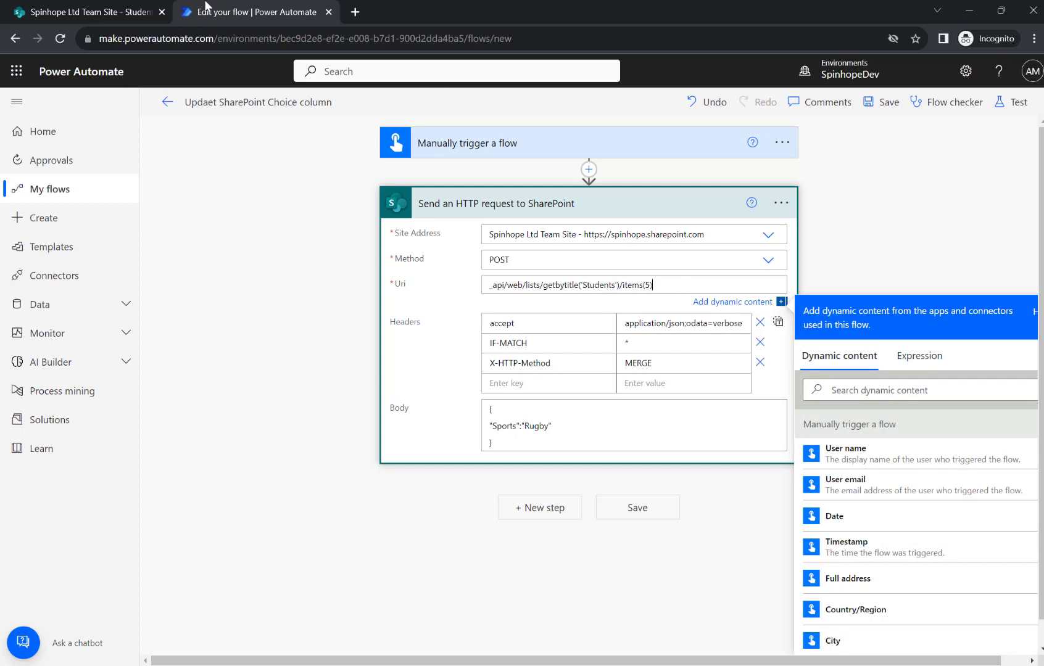
pyautogui.click(87, 11)
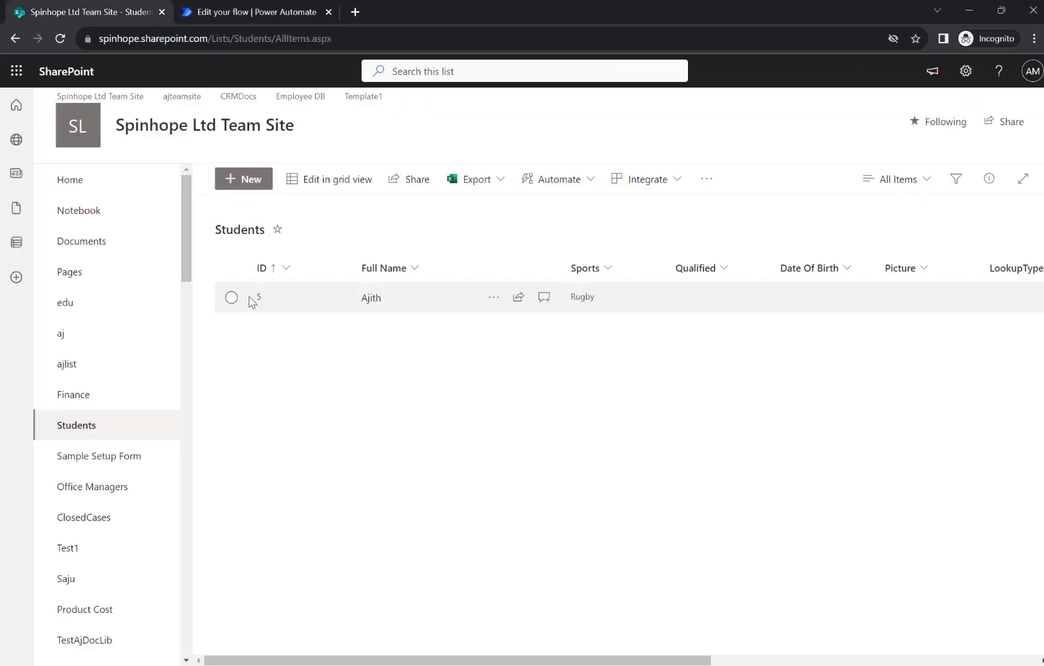
pyautogui.click(253, 12)
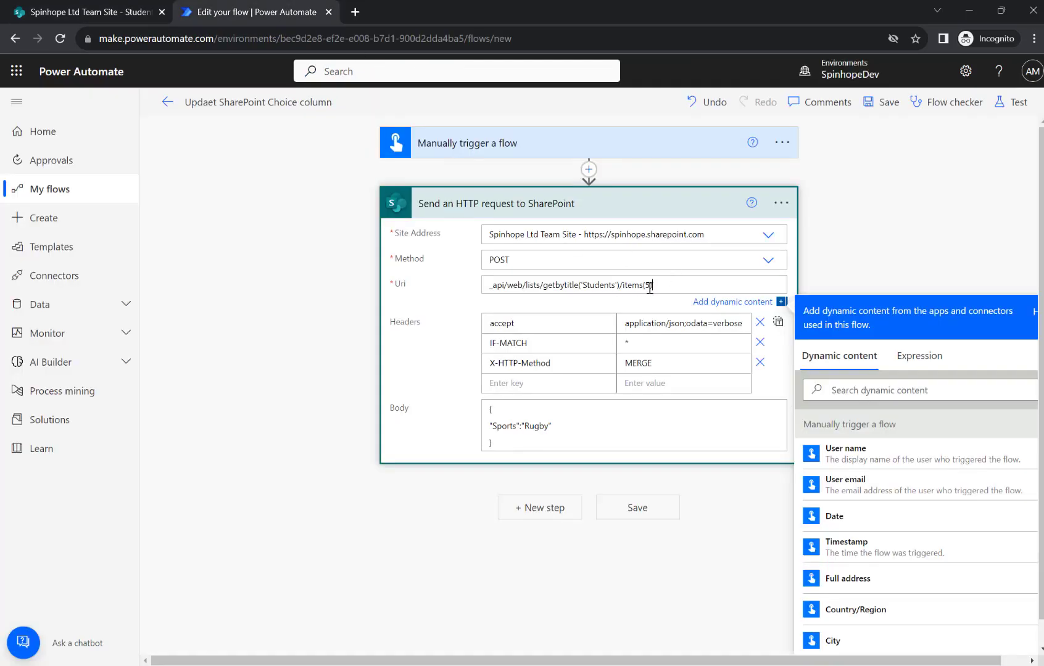